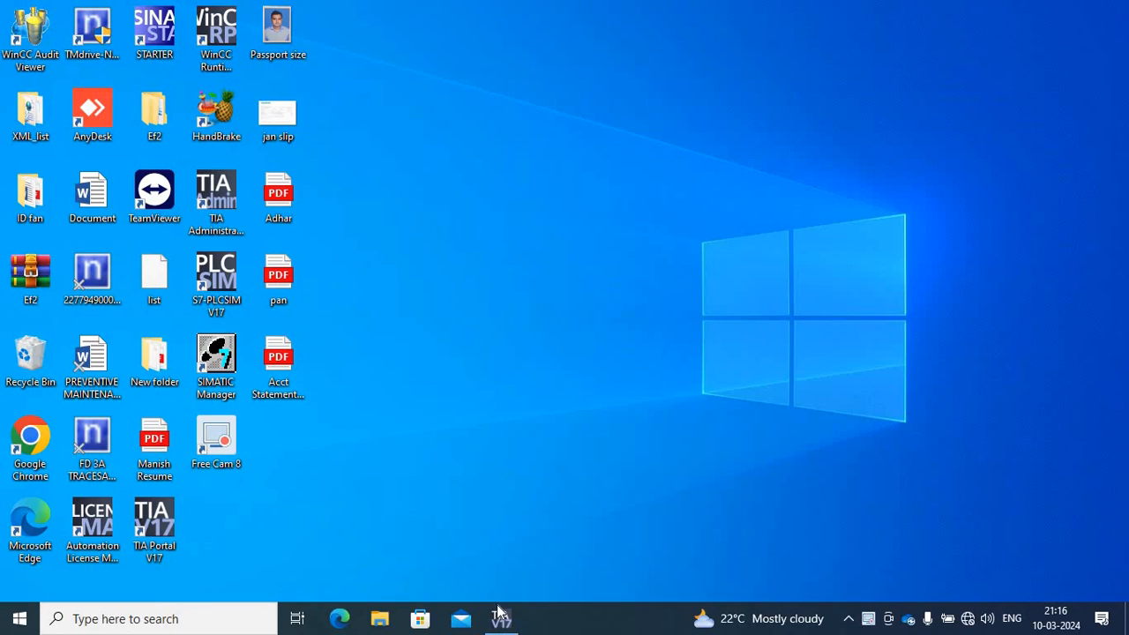
Launch TIA Portal V17 to its start page with recently used projects.
left_click(501, 617)
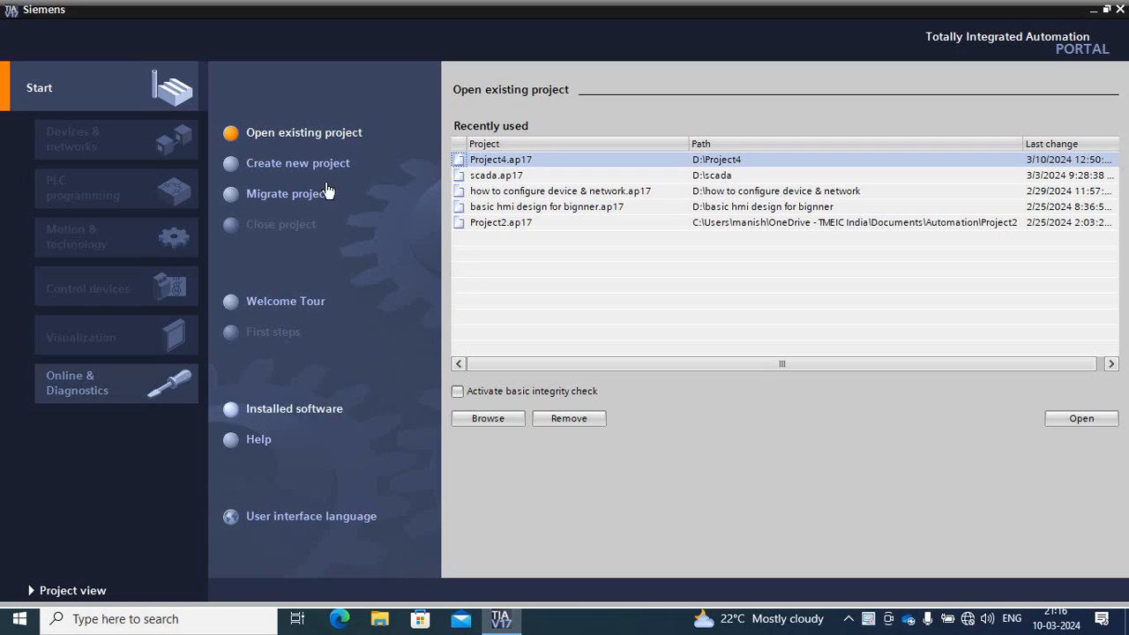
mouse_move(268, 170)
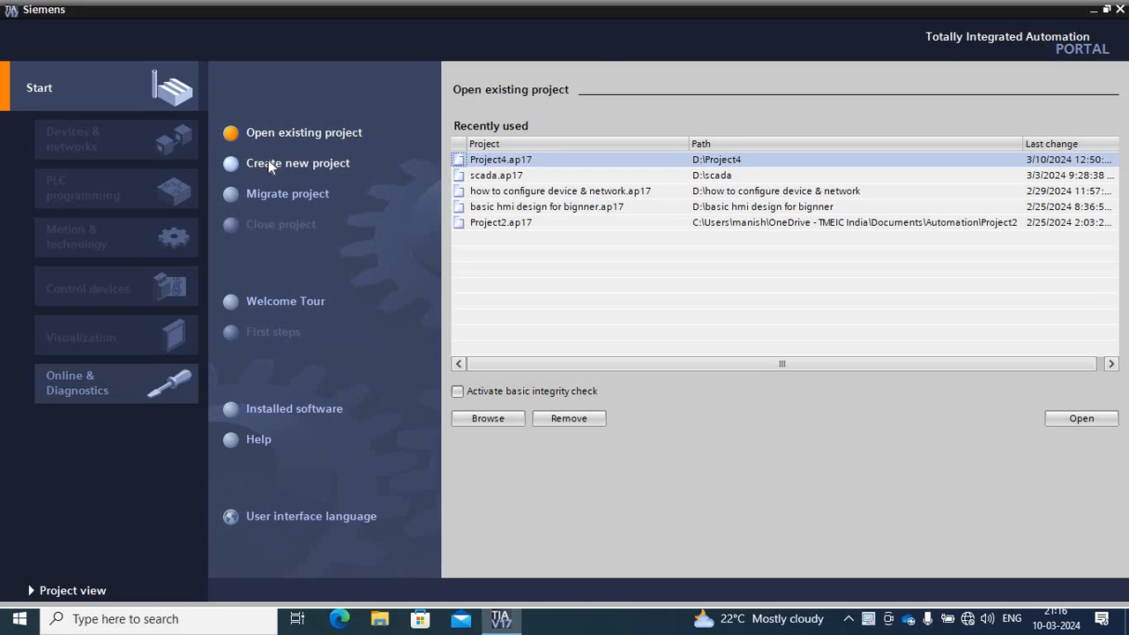
Create a new project named 'Simocode' on D:\ and open it in the project view.
left_click(296, 162)
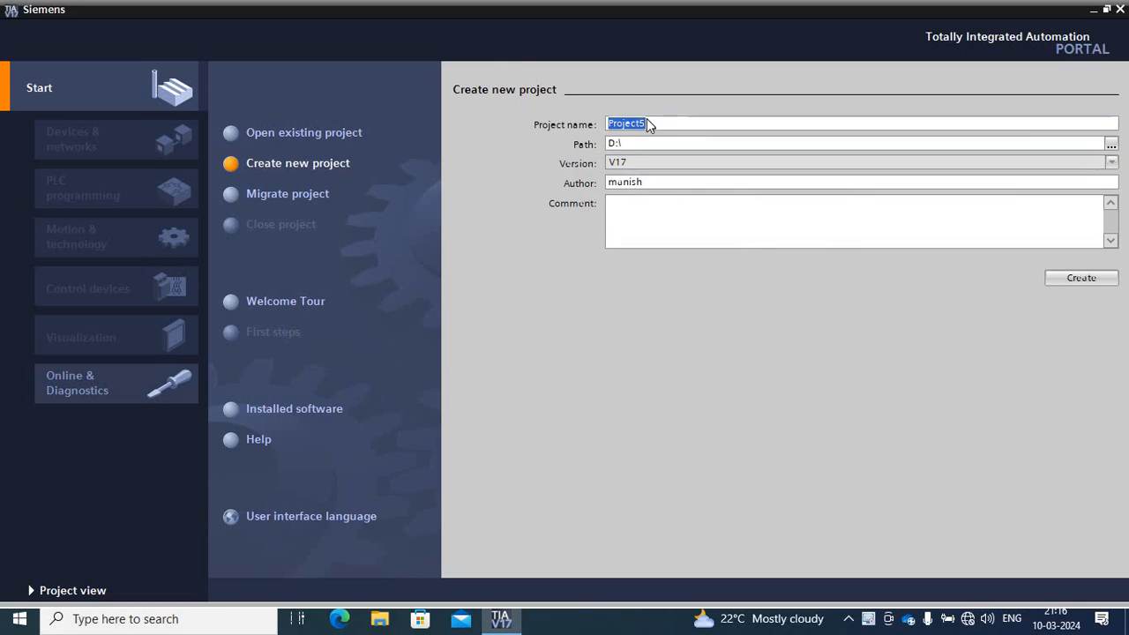
key("Delete")
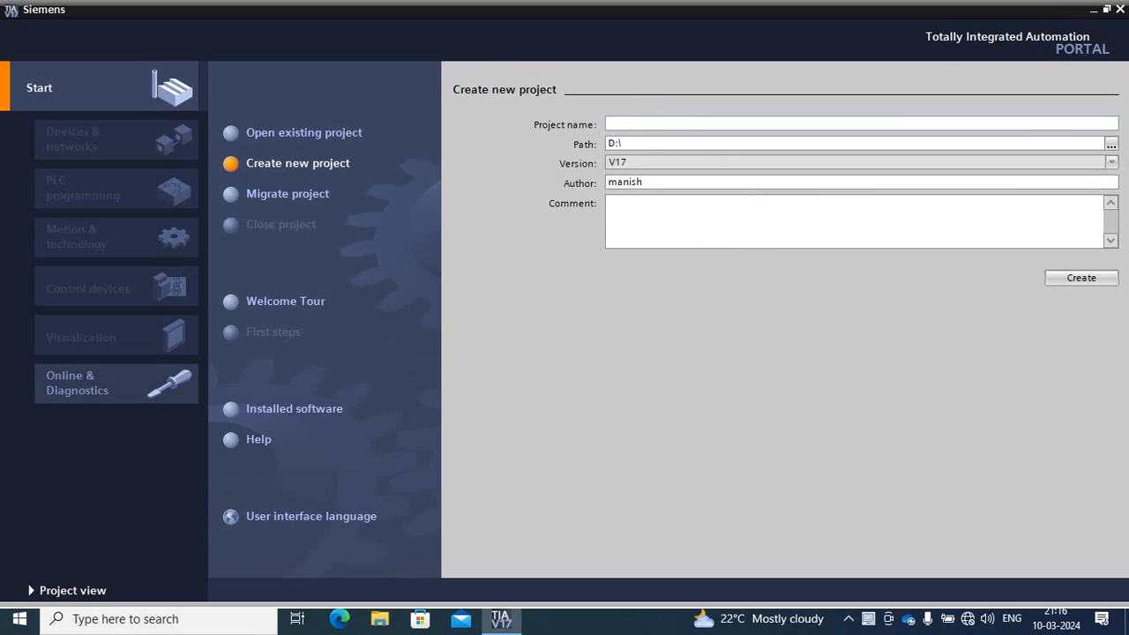
type("Simo")
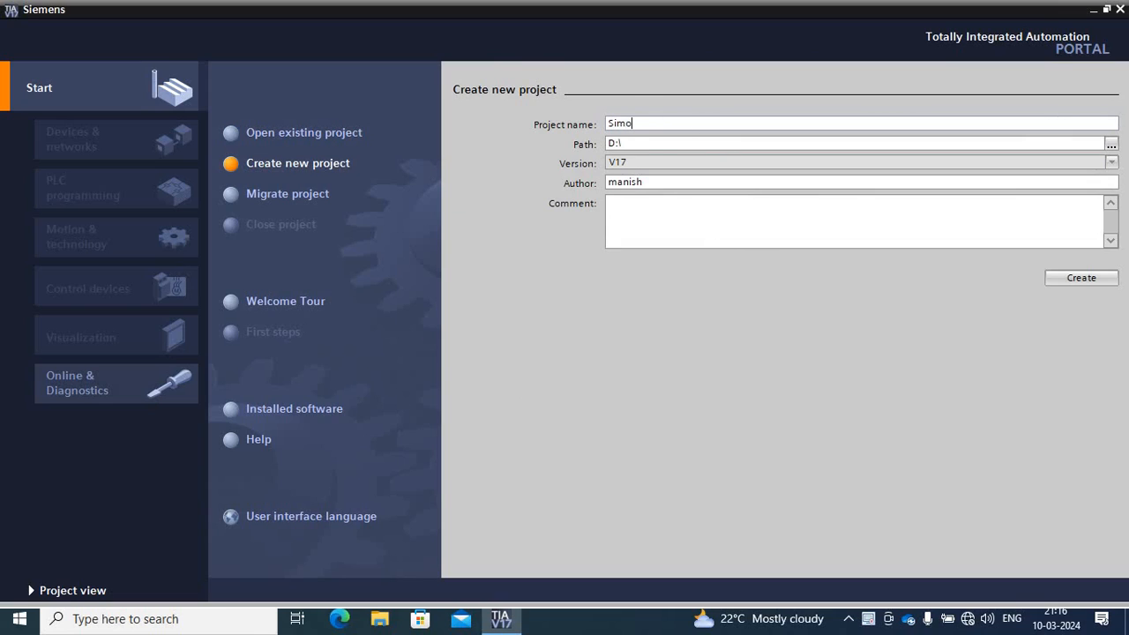
type("code")
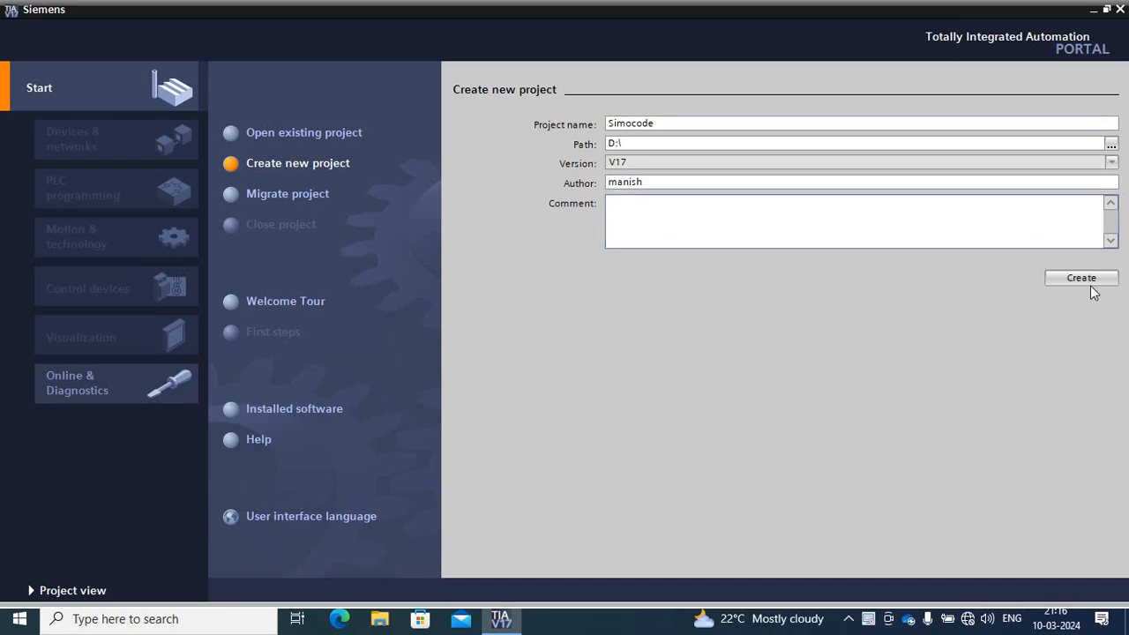
left_click(1080, 279)
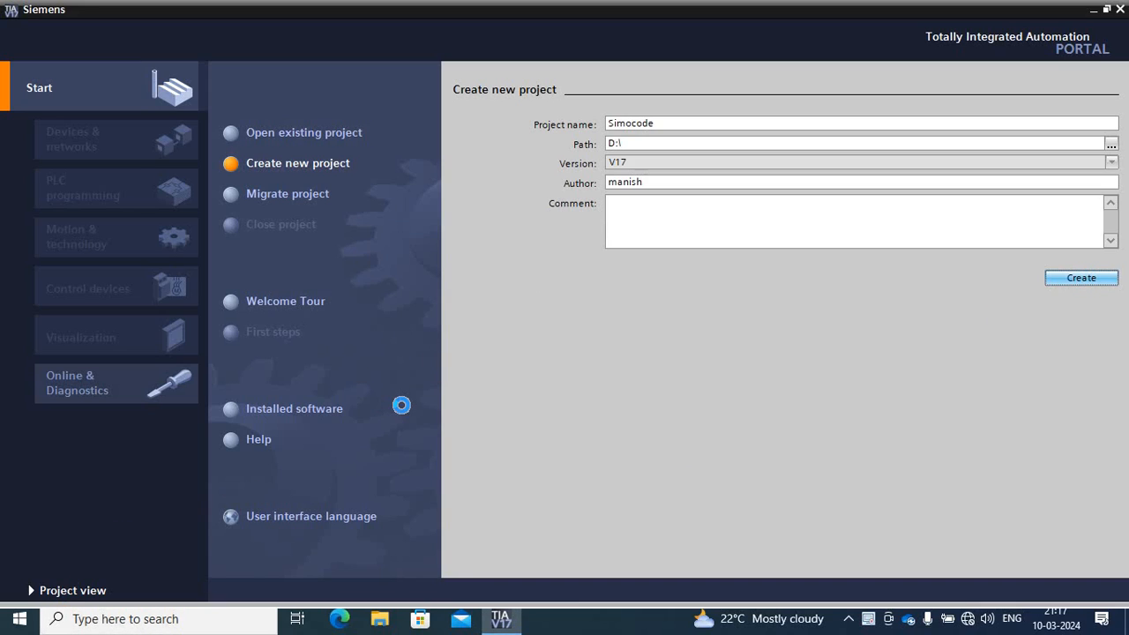
left_click(1079, 278)
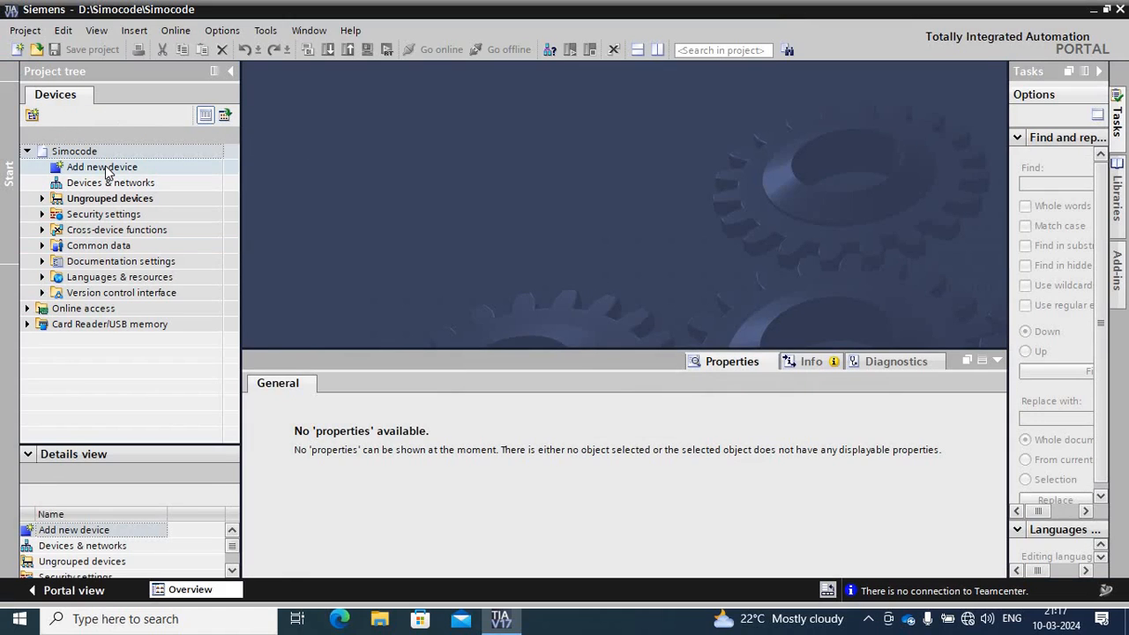
Add a SIMOCODE pro V basic unit from the SIRIUS control devices catalogue as a new device.
left_click(102, 165)
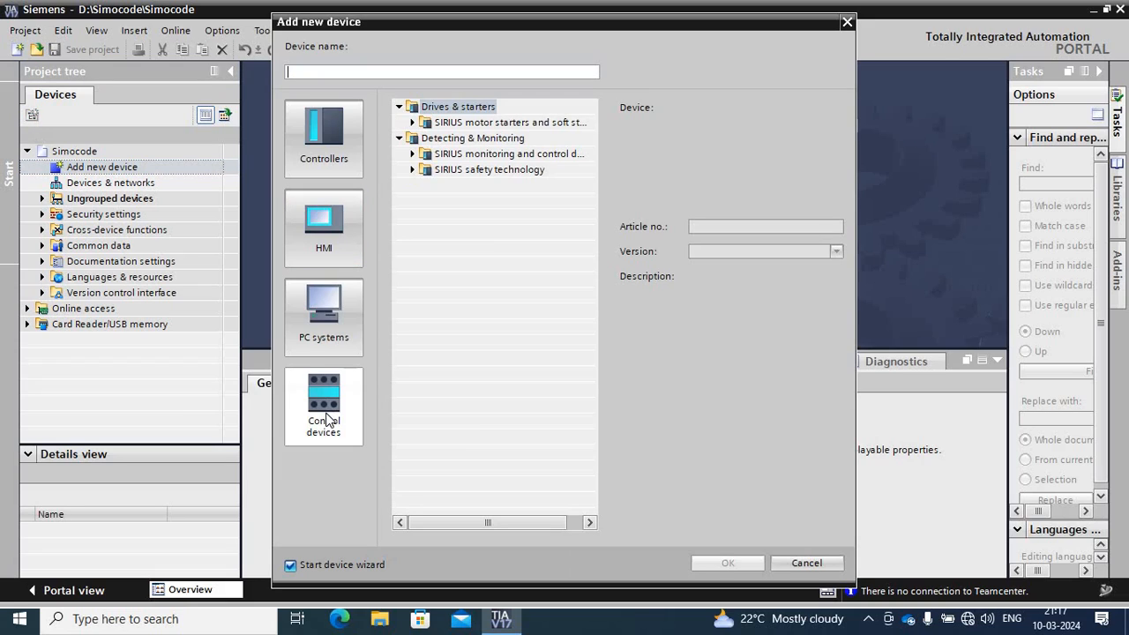
left_click(325, 406)
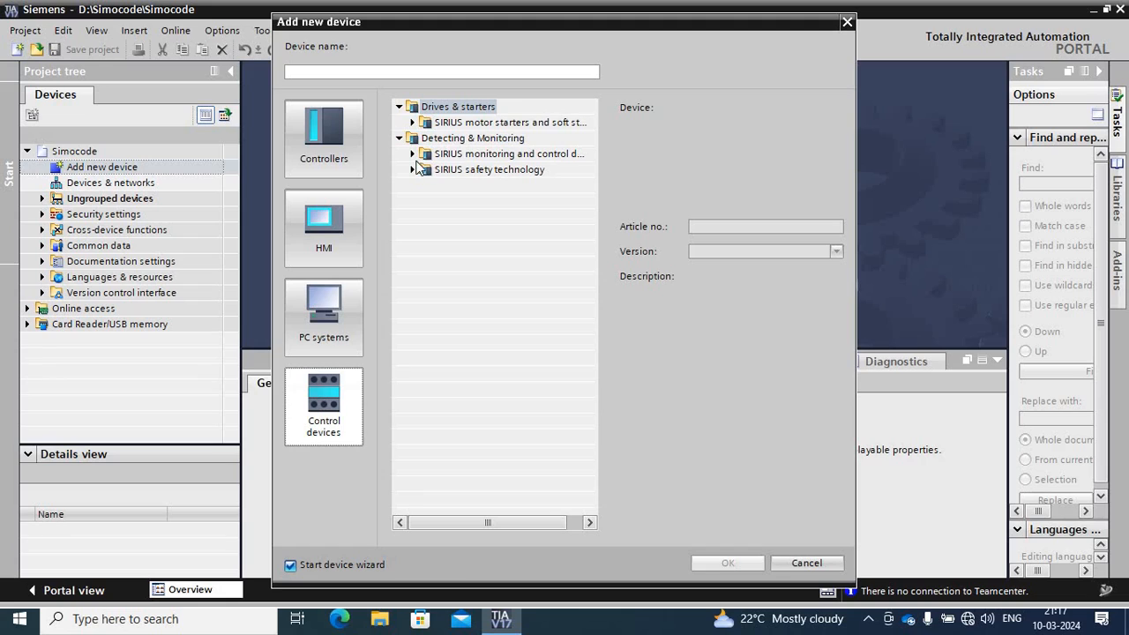
left_click(508, 153)
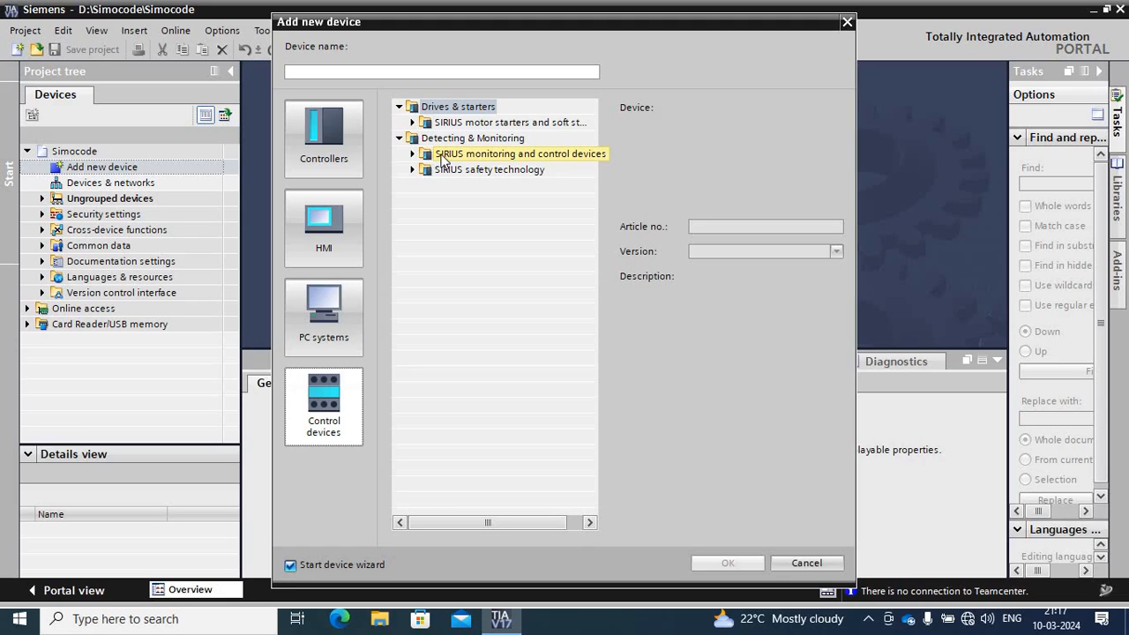
left_click(413, 153)
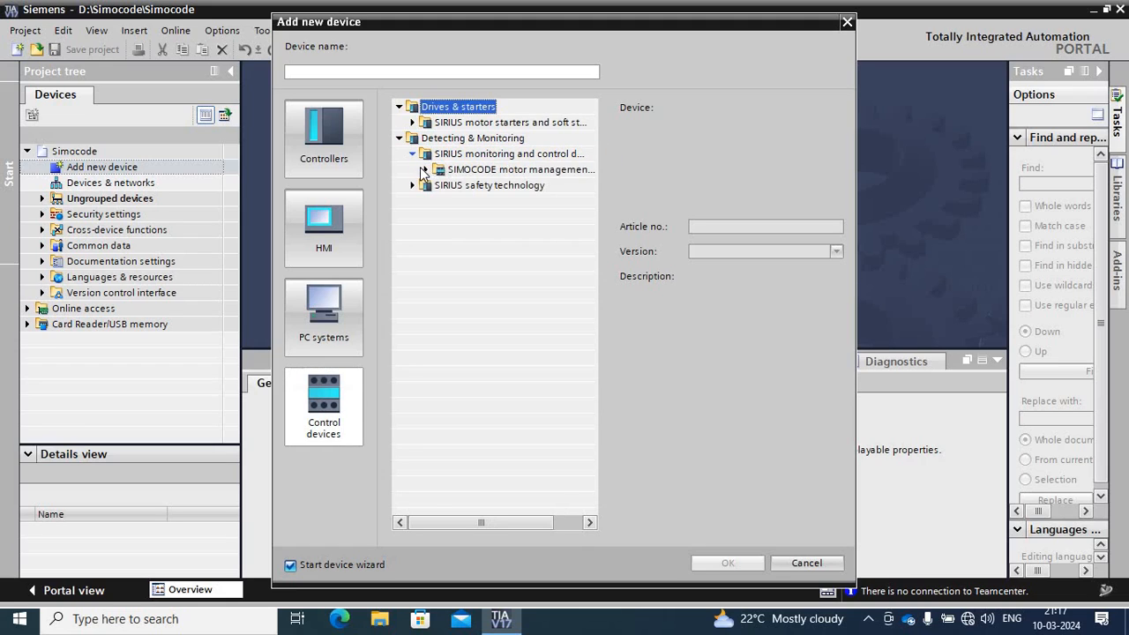
left_click(426, 170)
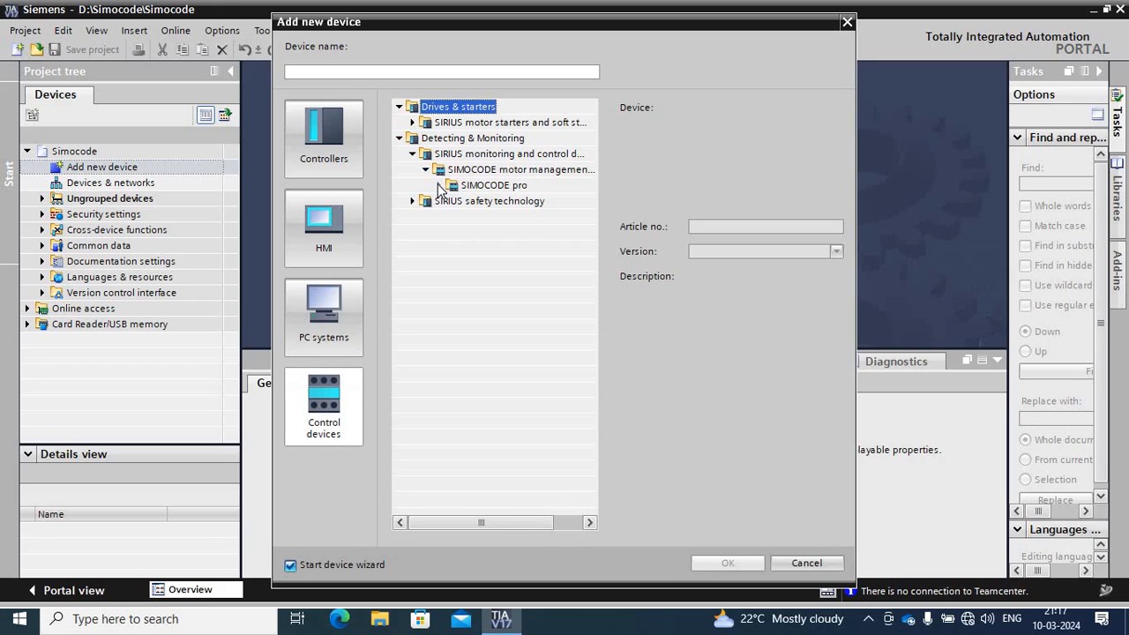
left_click(439, 186)
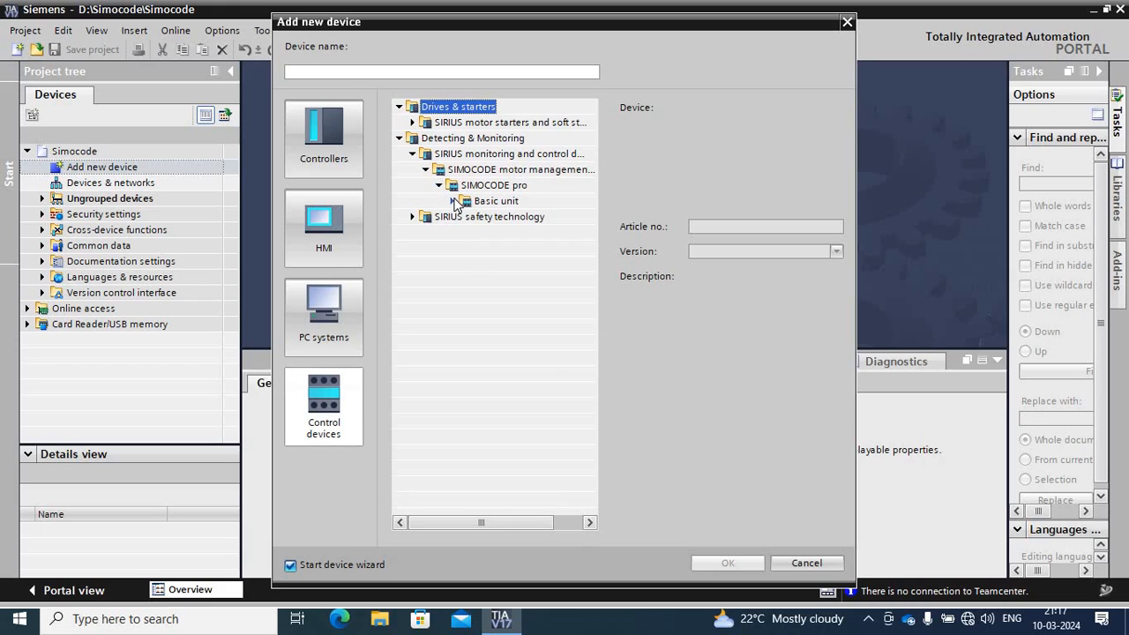
left_click(452, 201)
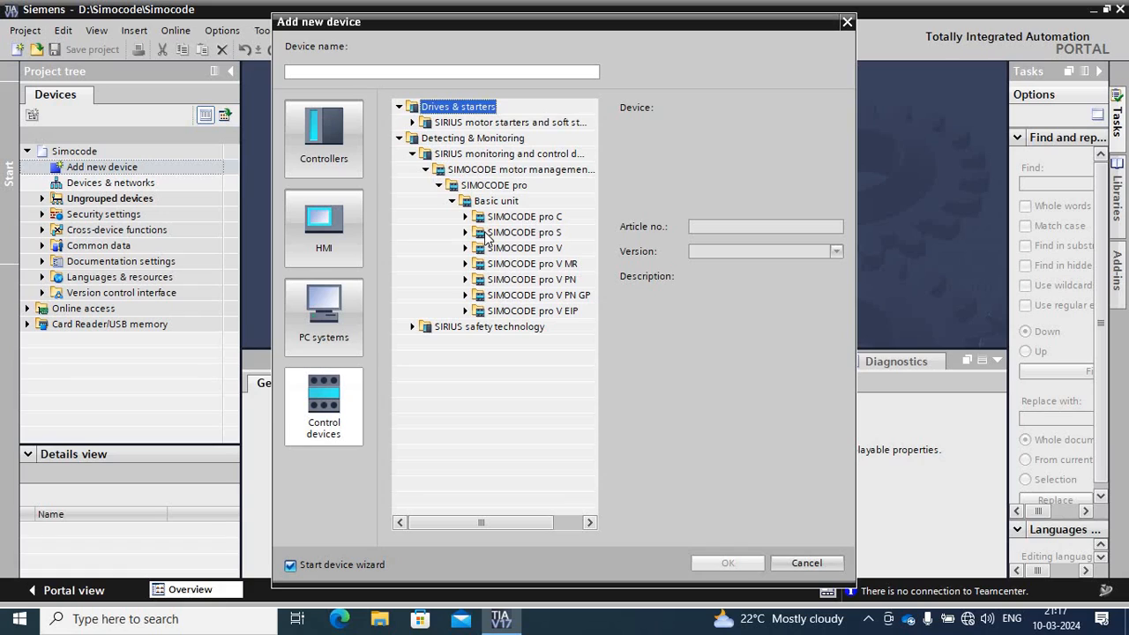
mouse_move(591, 250)
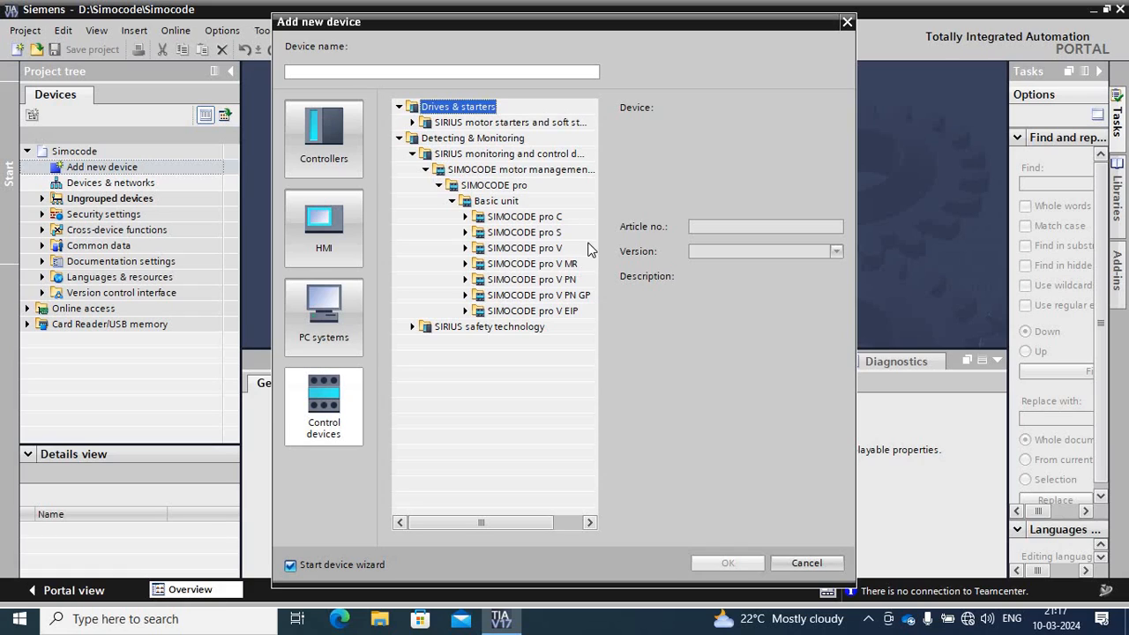
mouse_move(468, 255)
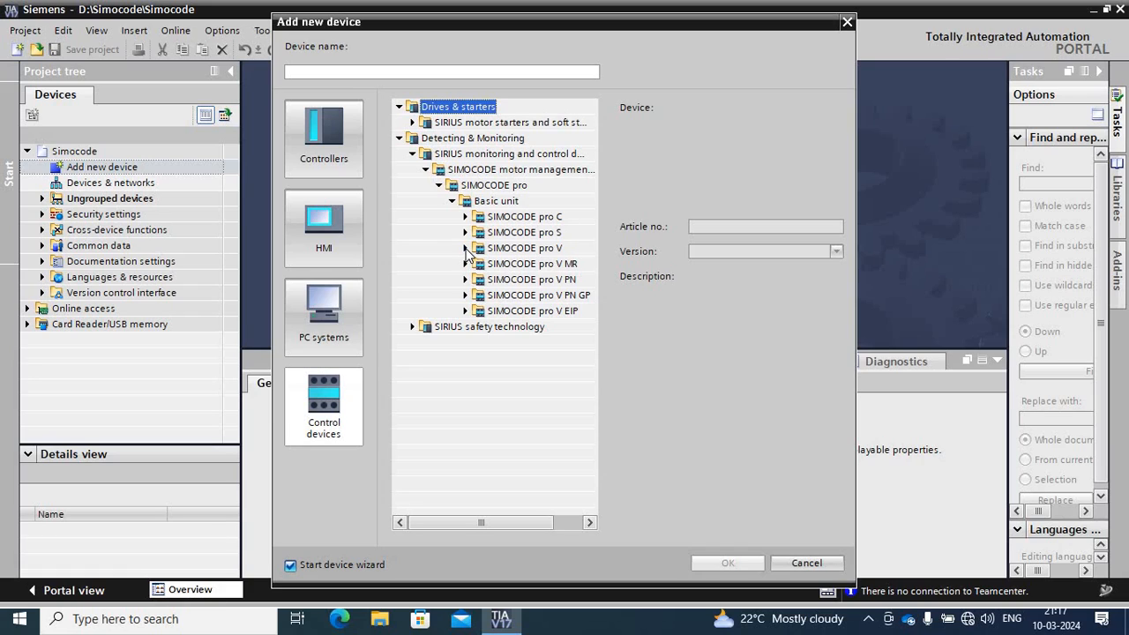
left_click(466, 247)
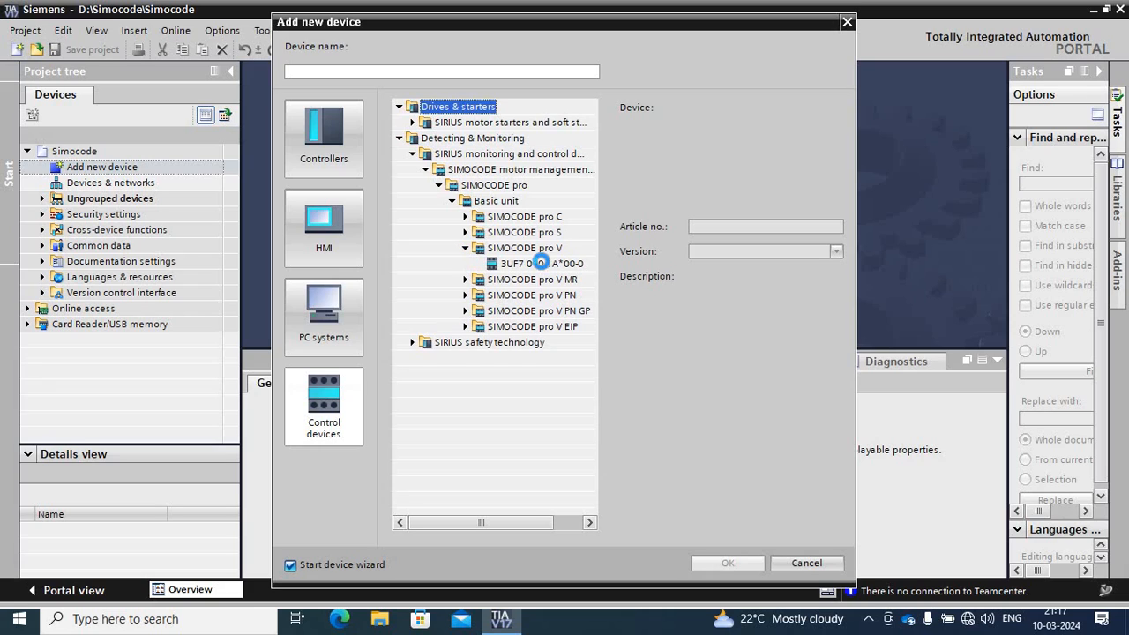
left_click(804, 563)
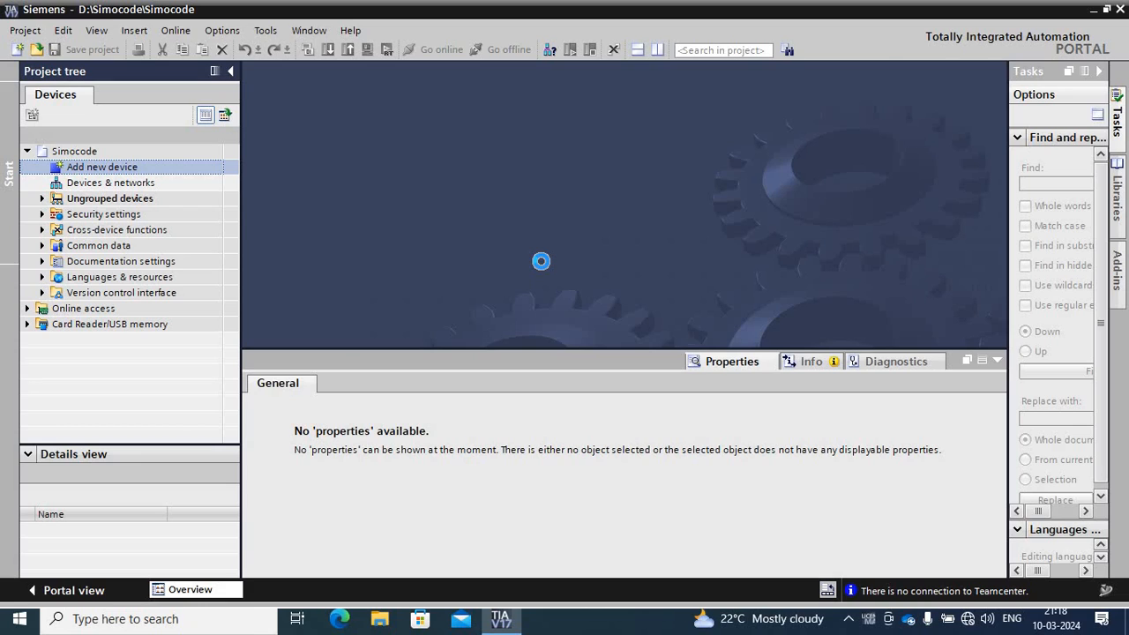
Choose the Direct starter standard application and finish adding the control device.
double_click(102, 166)
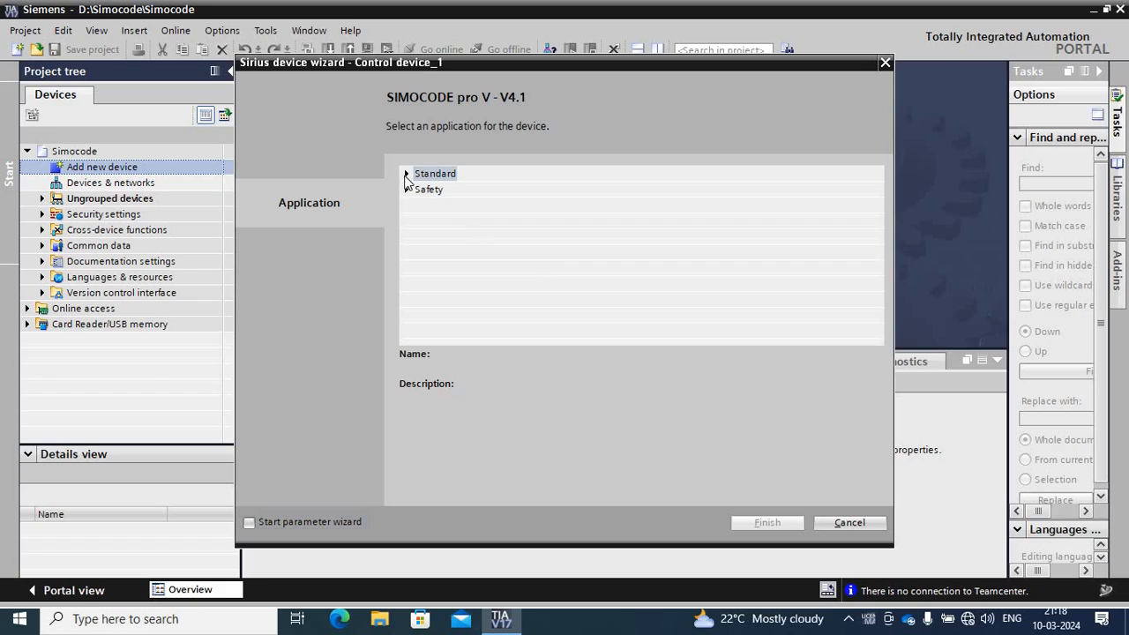
left_click(405, 173)
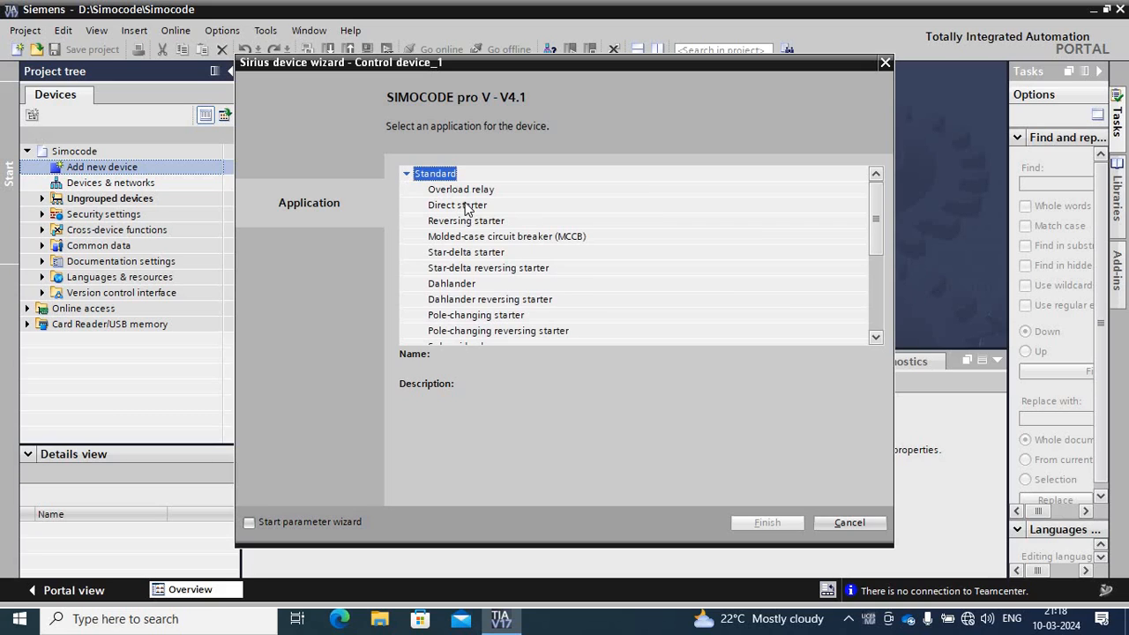
mouse_move(444, 210)
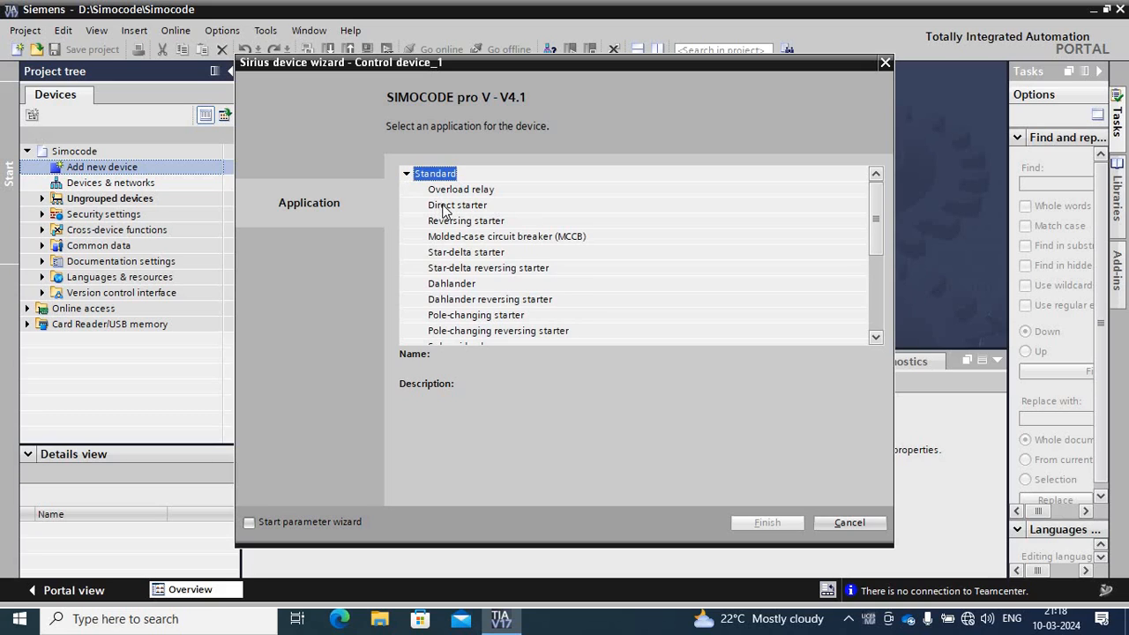
left_click(457, 205)
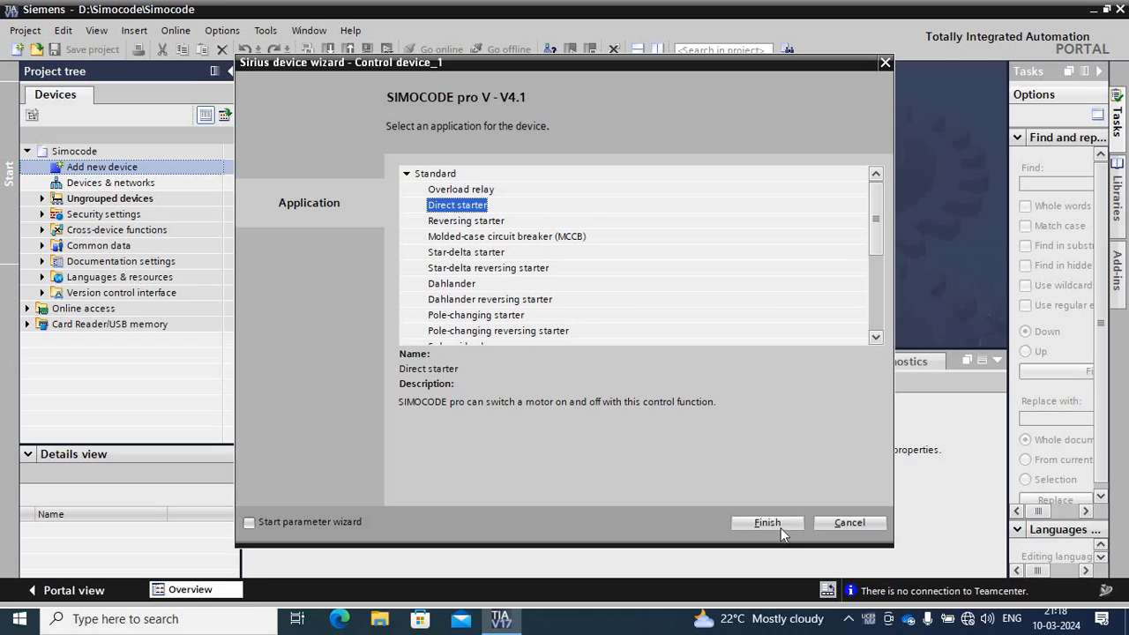
left_click(765, 522)
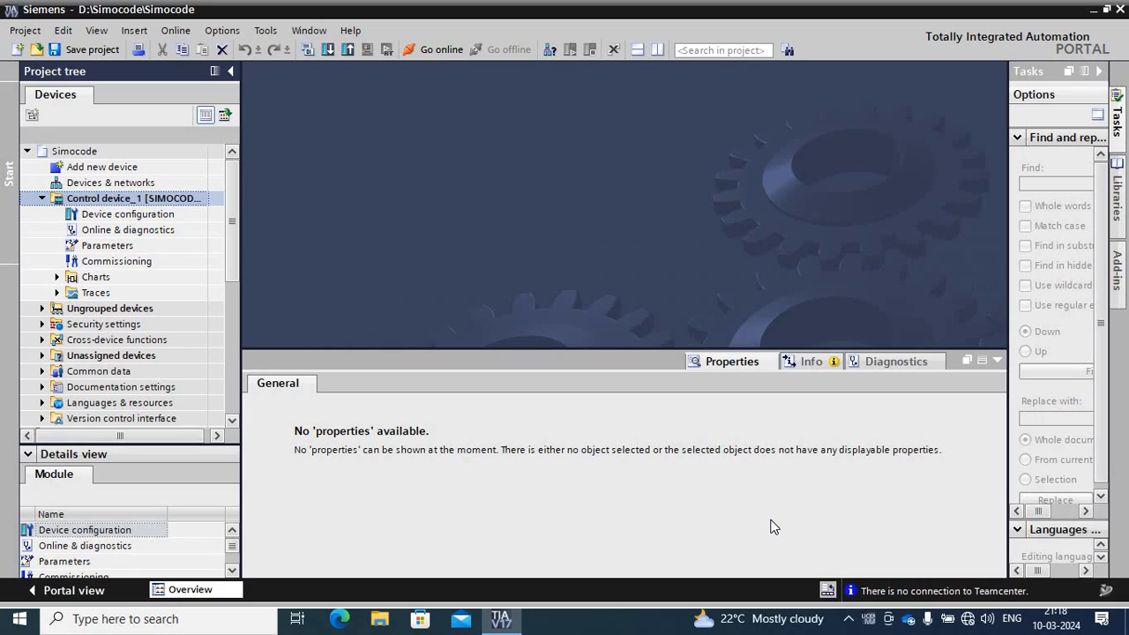
mouse_move(558, 293)
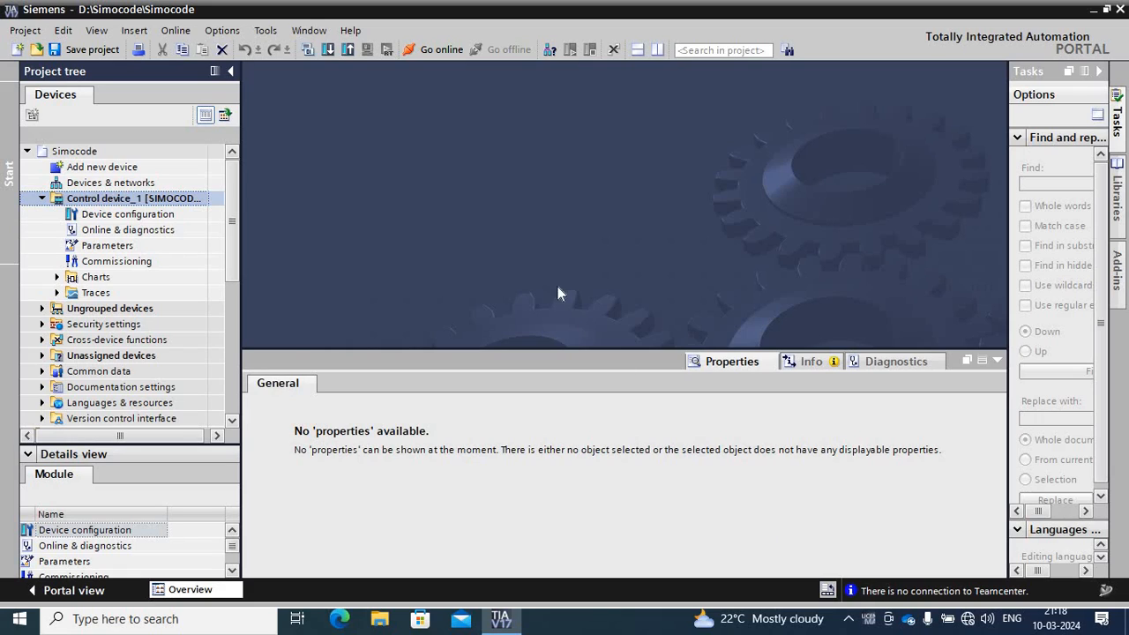
mouse_move(318, 141)
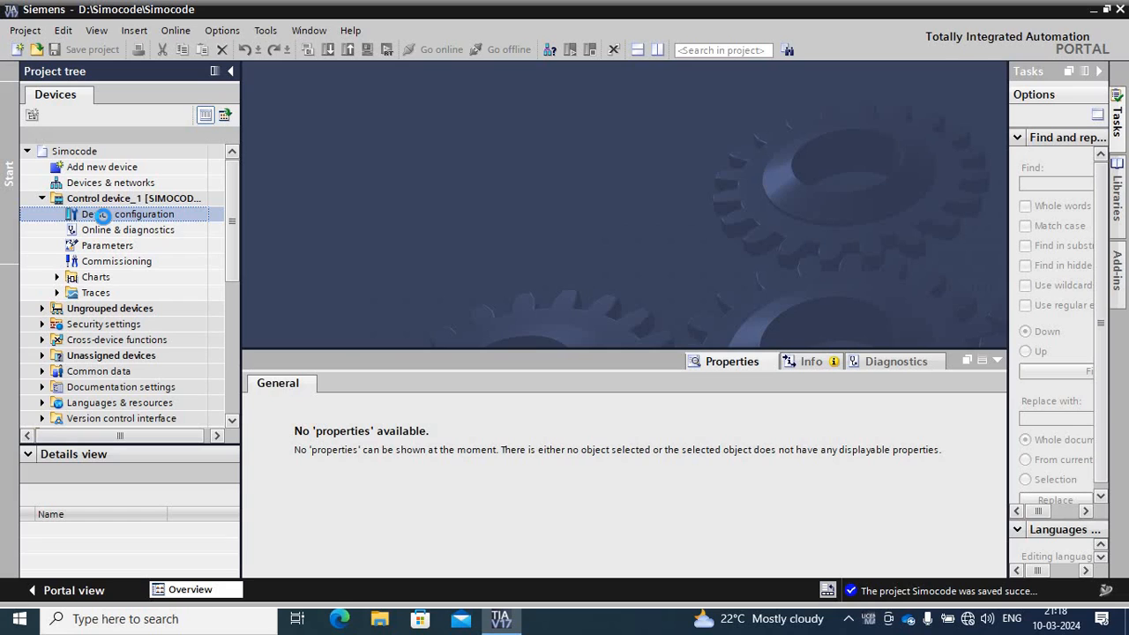
Open Control device_1's device configuration and select its IM 0.3-3A current measuring module.
double_click(127, 215)
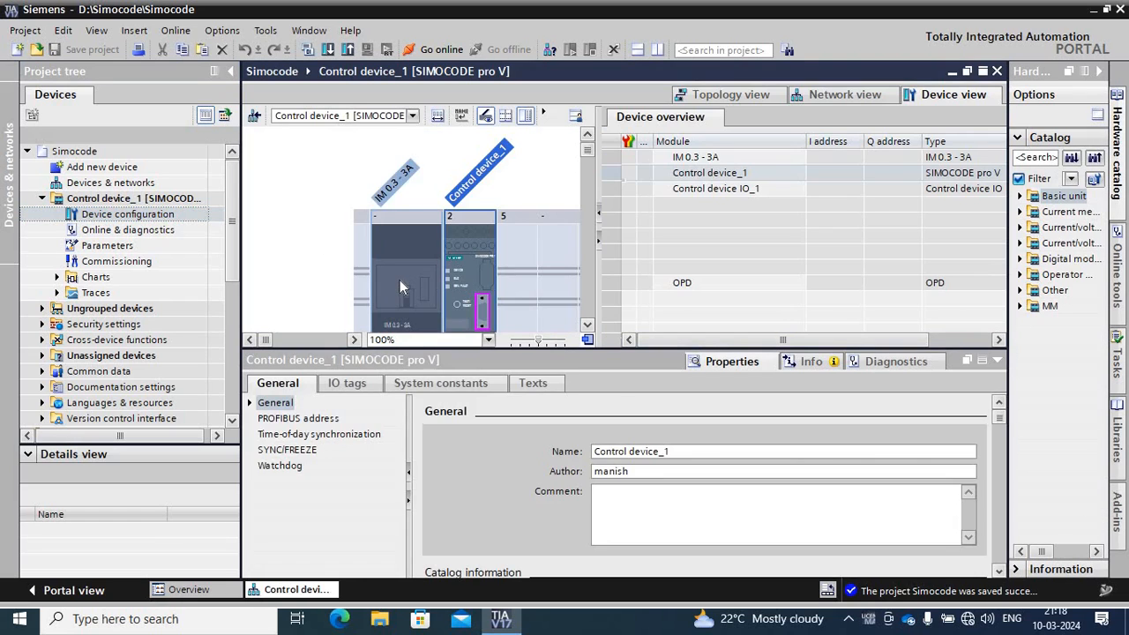
left_click(404, 282)
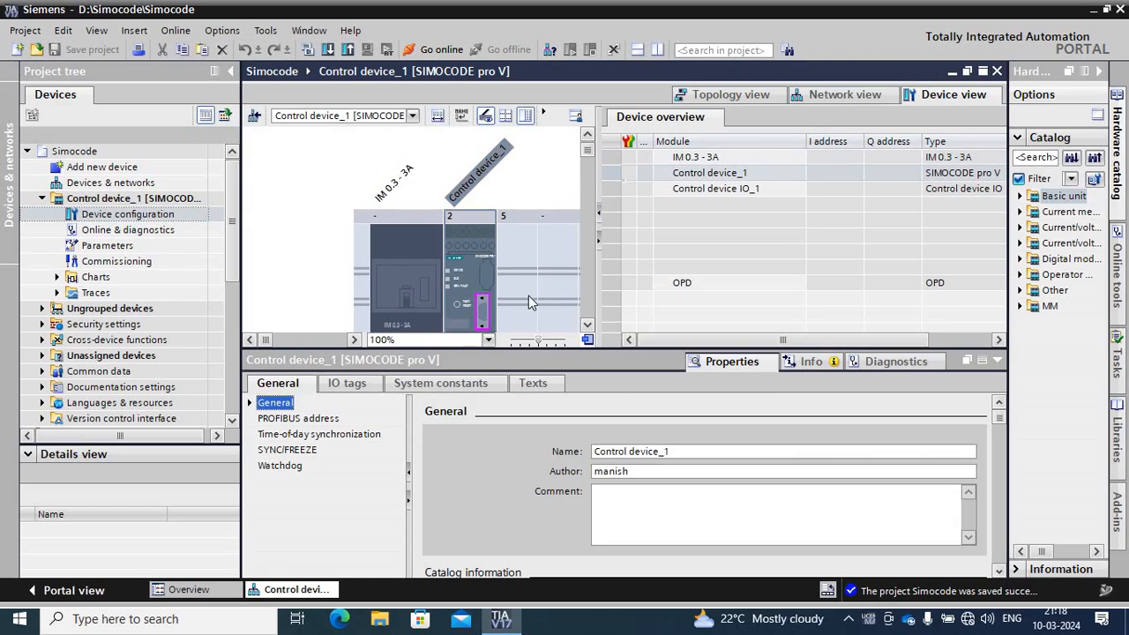
left_click(406, 282)
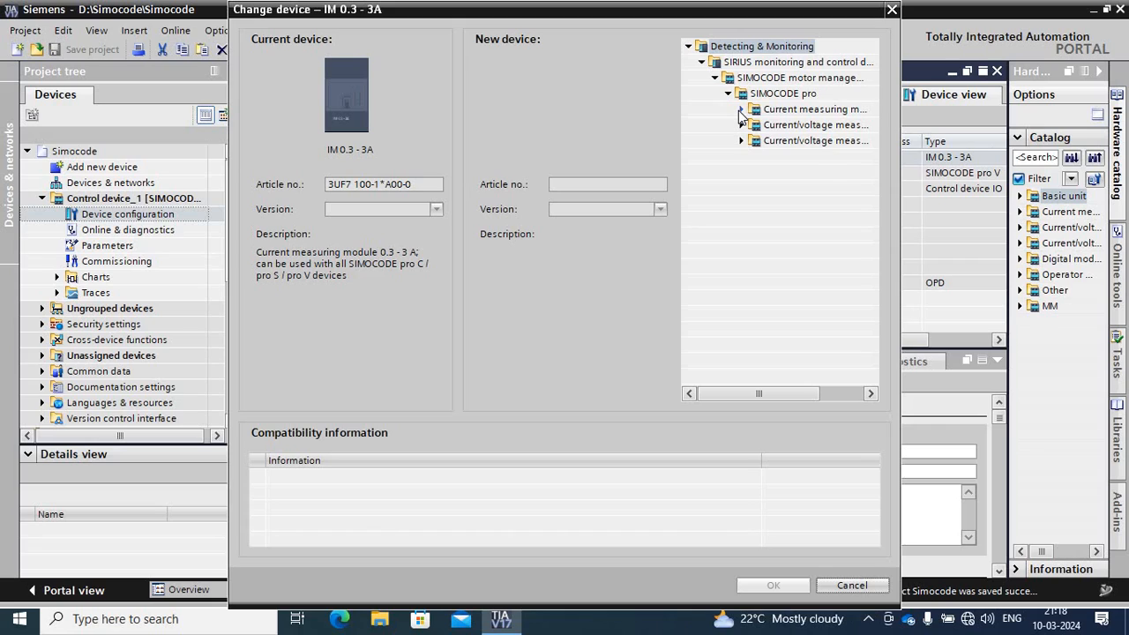
Replace the measuring module with IM 10 - 100A (3UF7 102-1*A00-0) and save the project.
left_click(741, 109)
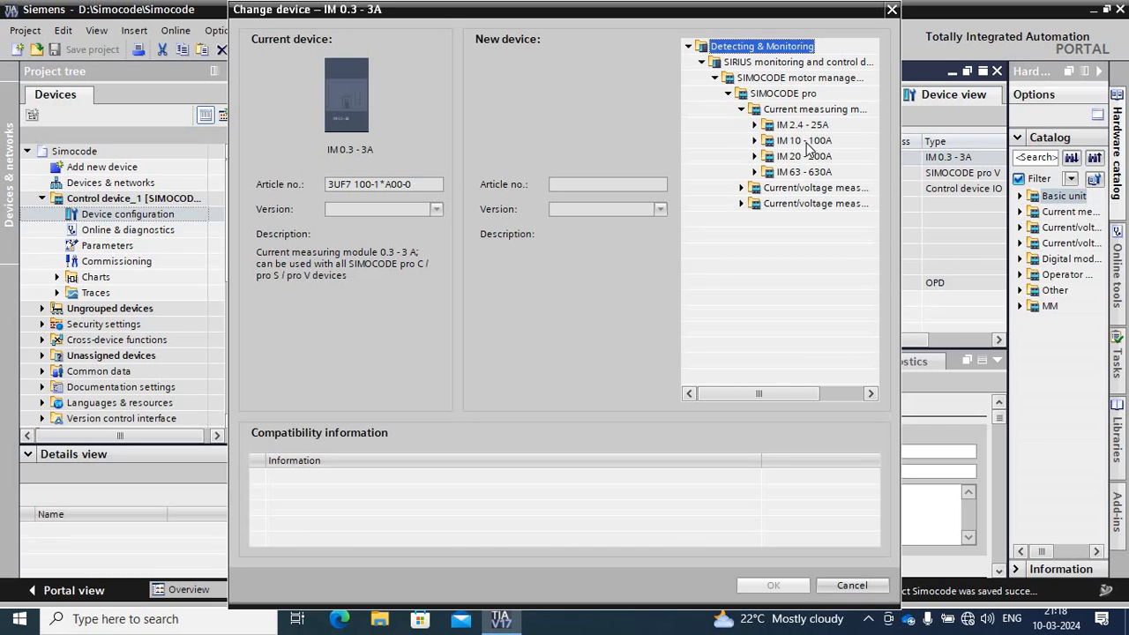
mouse_move(813, 150)
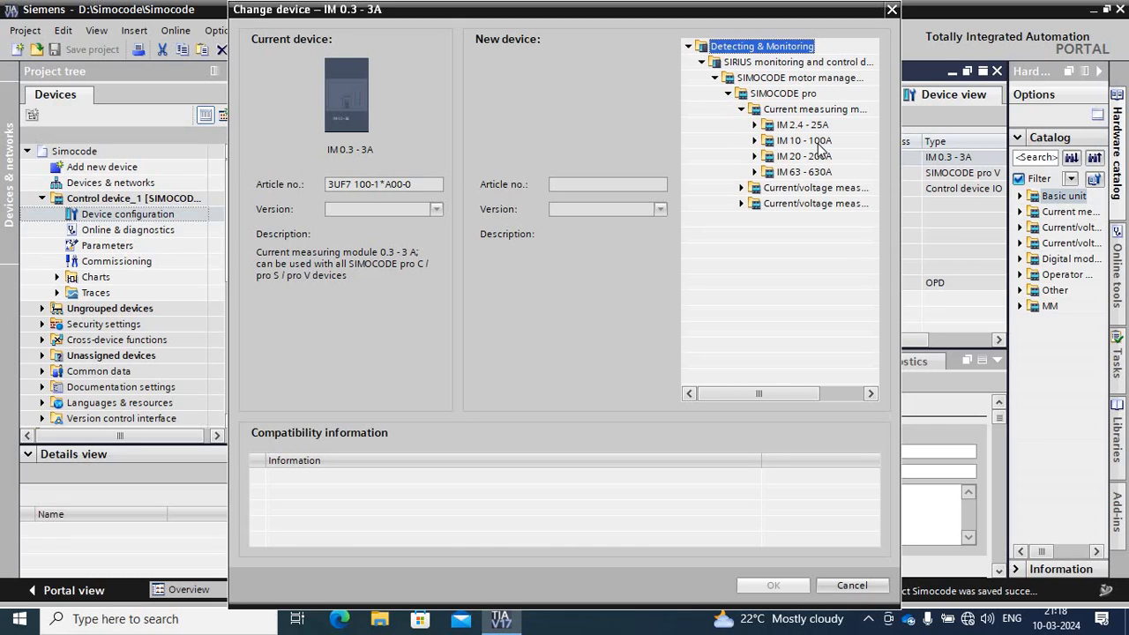
left_click(755, 141)
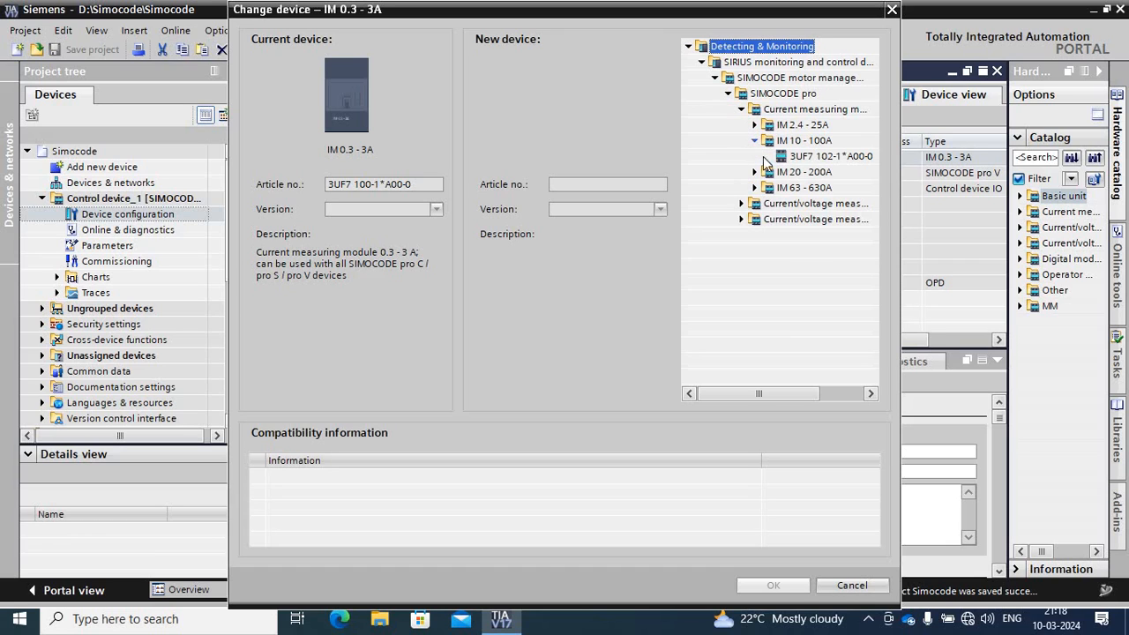
left_click(829, 155)
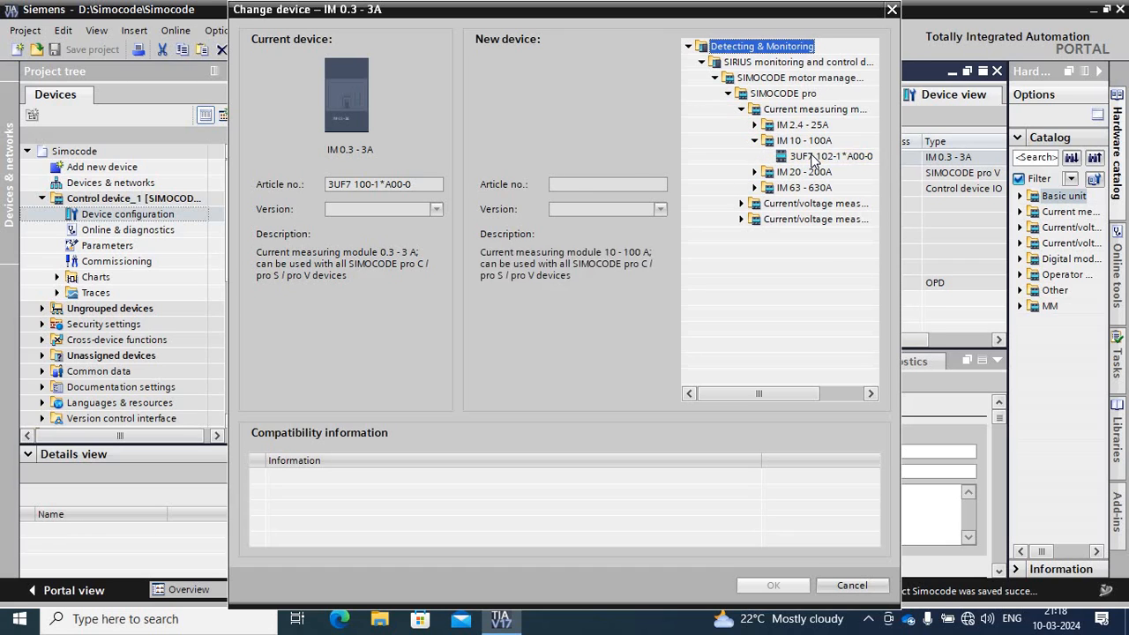
left_click(772, 586)
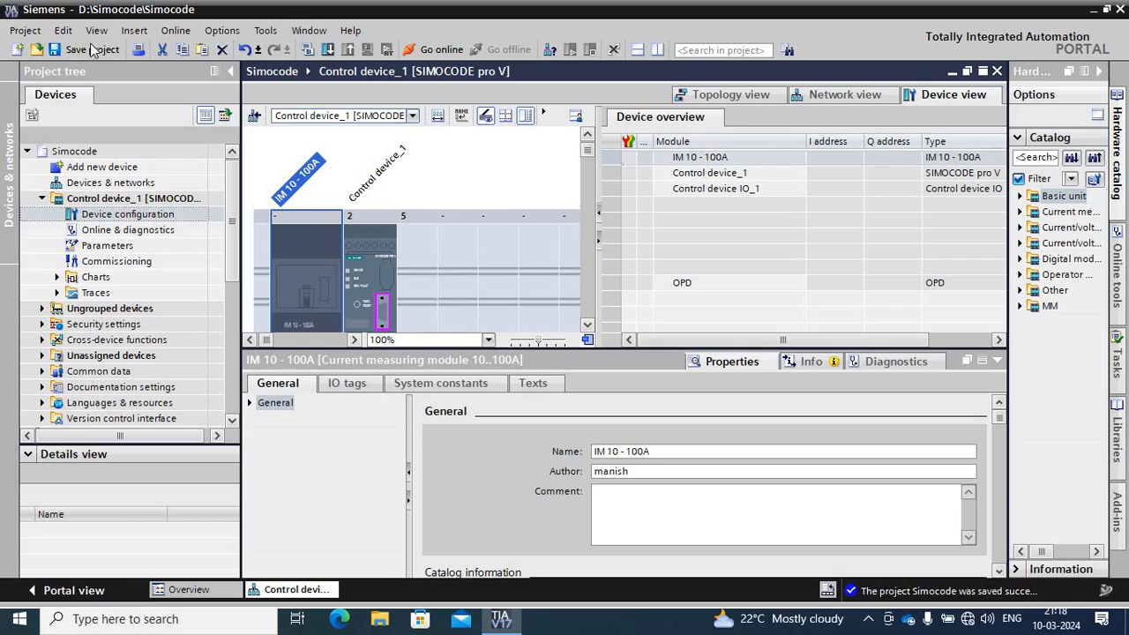
left_click(85, 49)
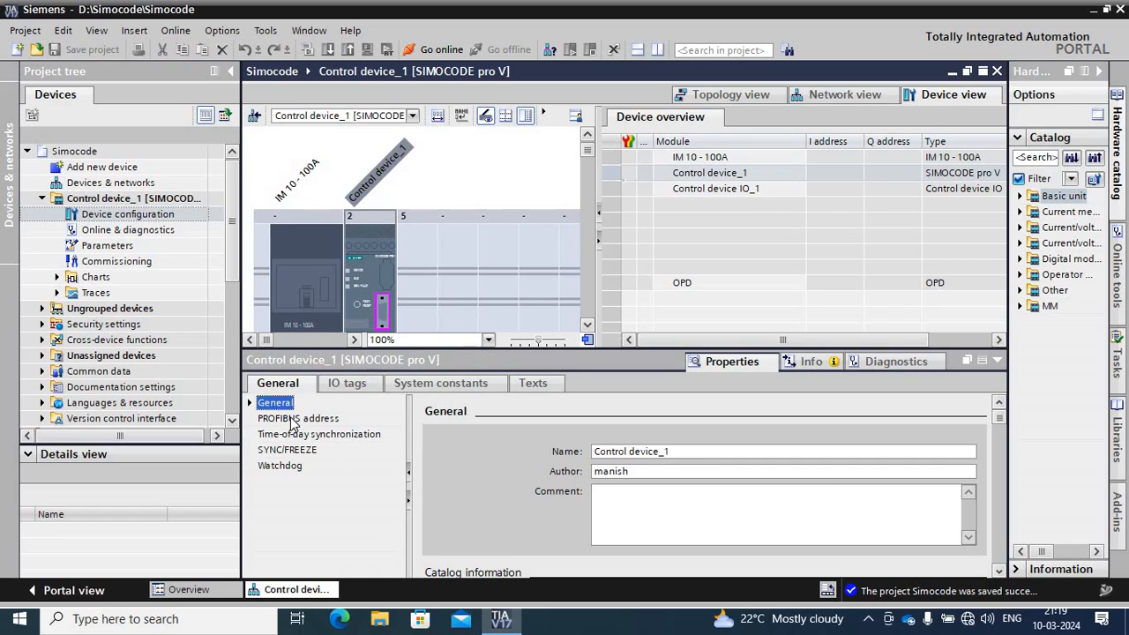
Set the control device's PROFIBUS address to 5.
left_click(299, 418)
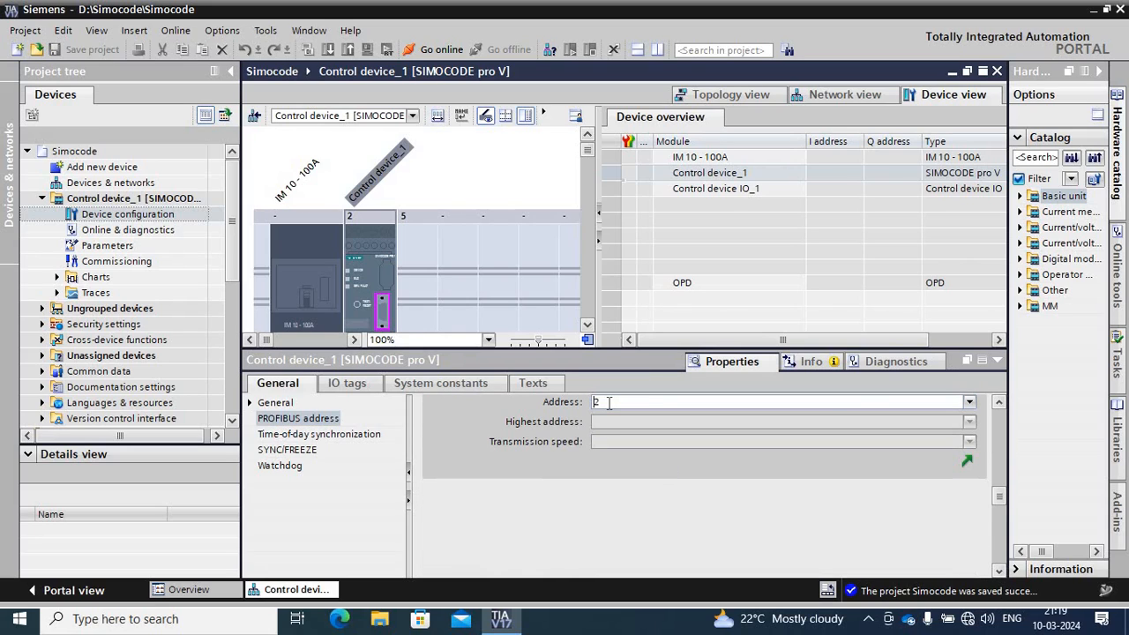
type("5")
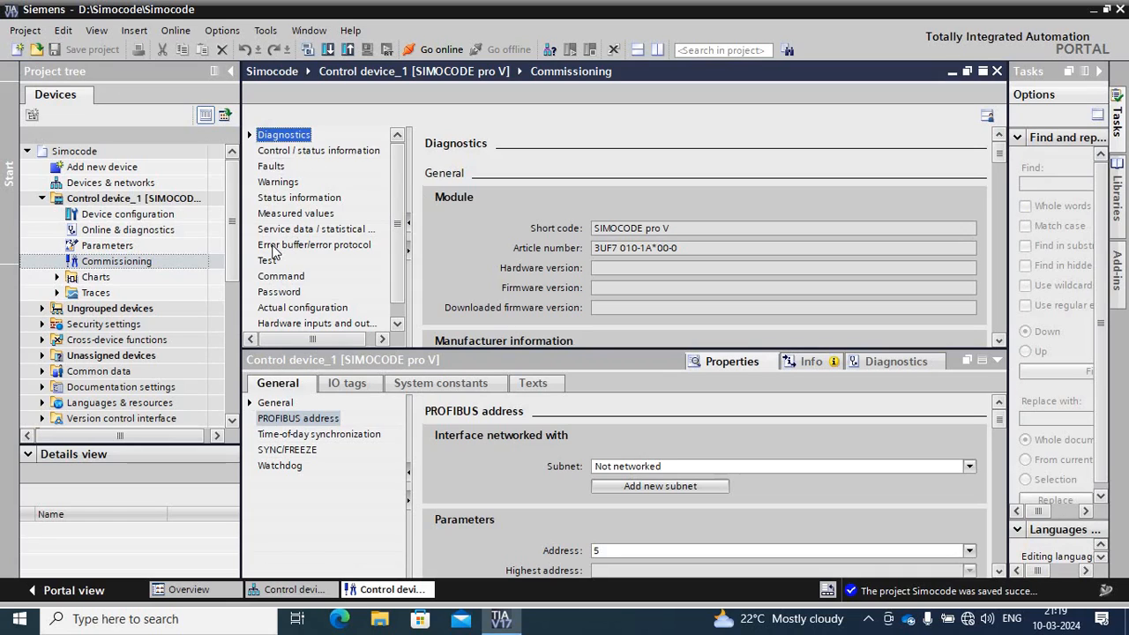
Review the control/status information and open Control device_1's Parameters editor.
left_click(317, 150)
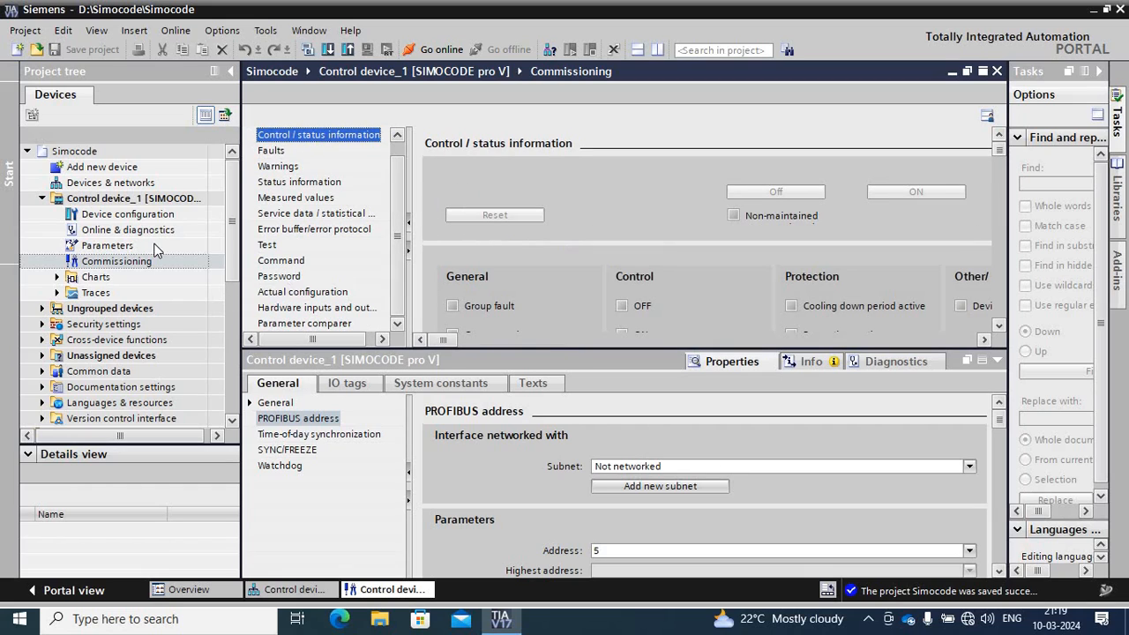
mouse_move(127, 230)
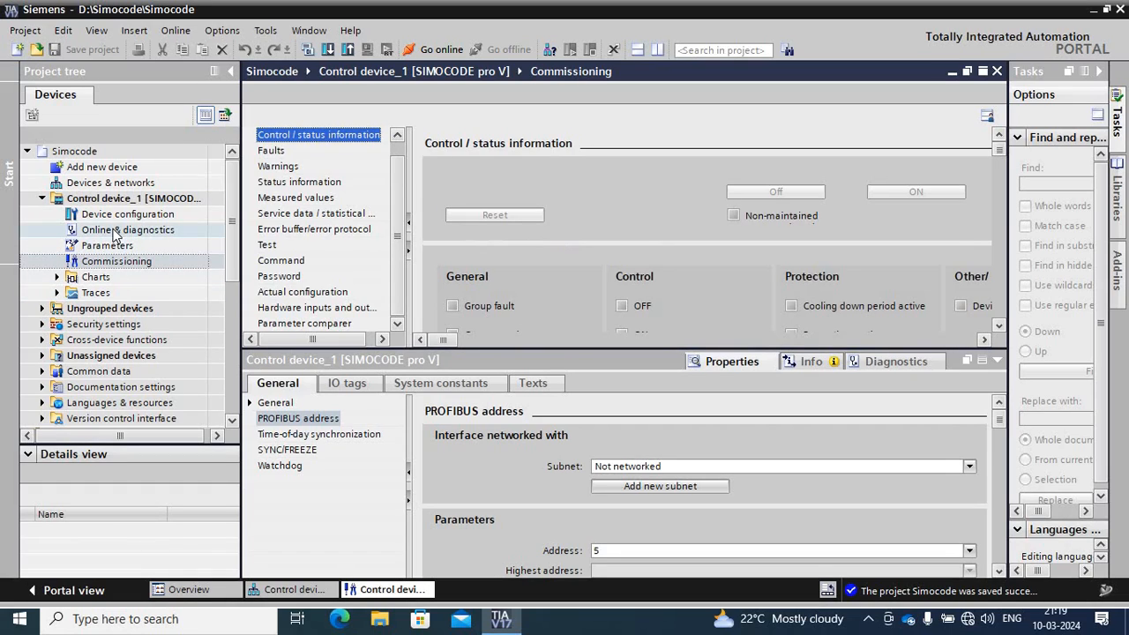
left_click(106, 245)
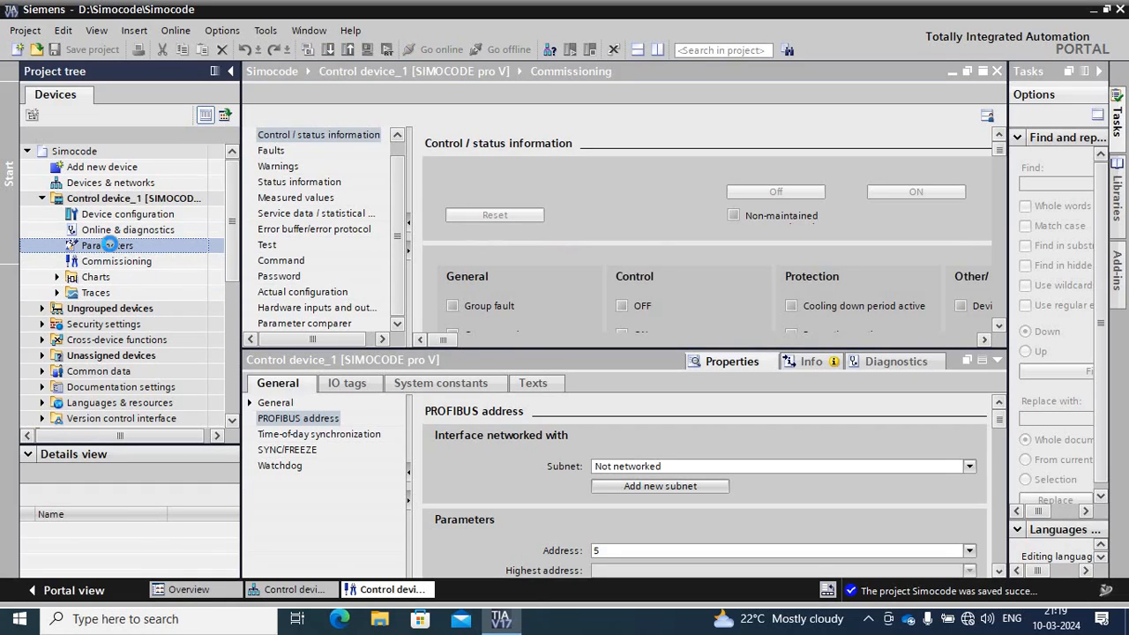
double_click(106, 245)
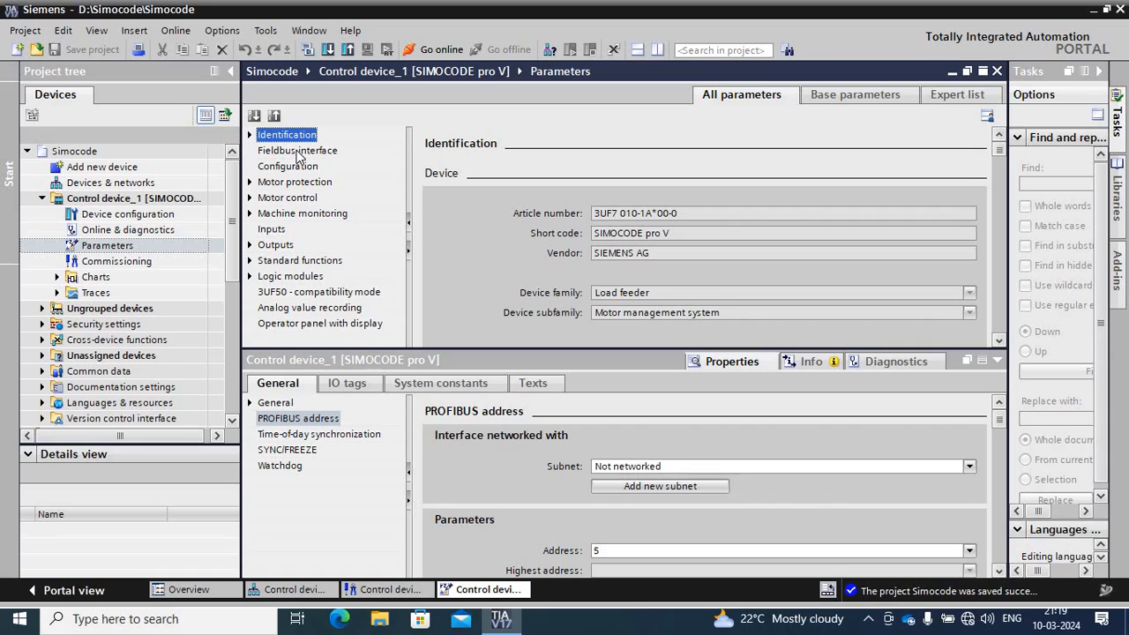
Review the fieldbus interface and direct-starter configuration parameters.
left_click(296, 150)
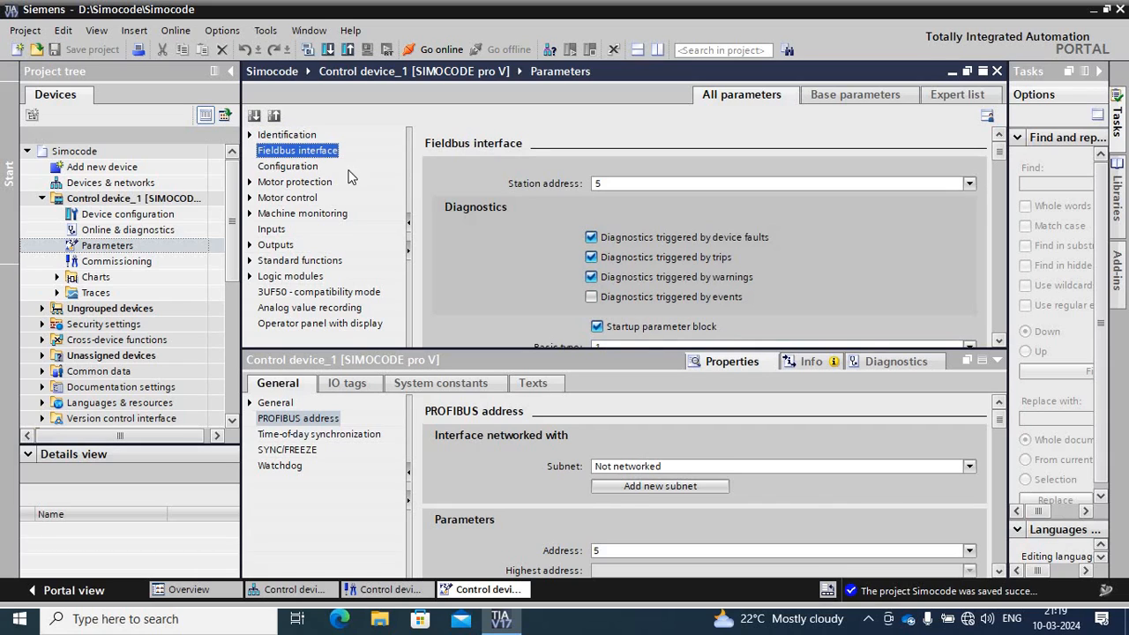
left_click(287, 166)
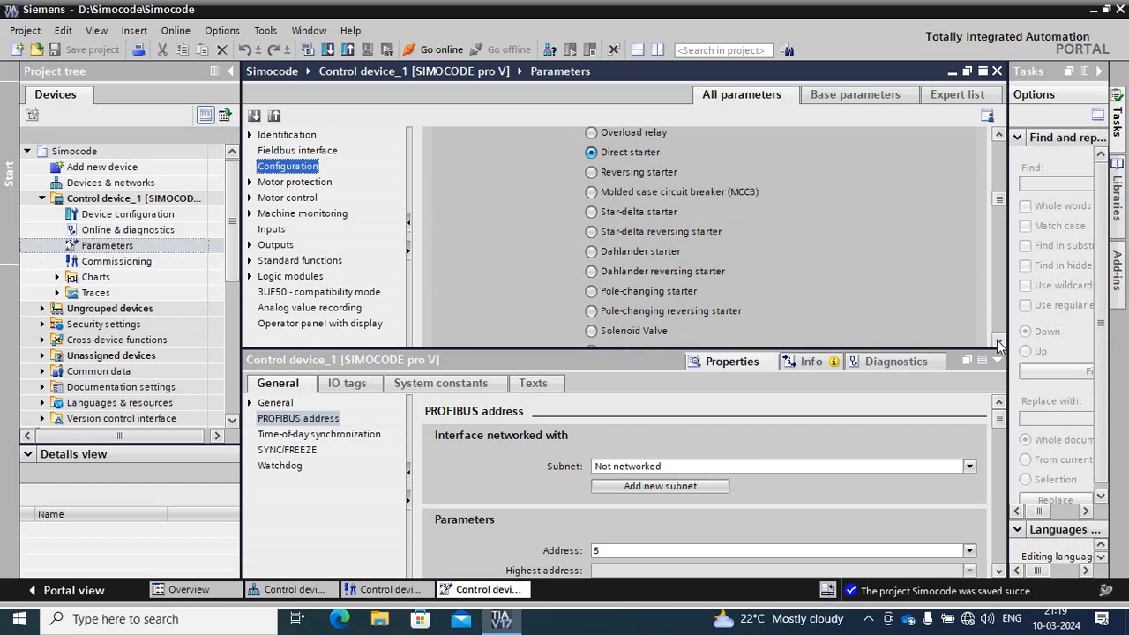
scroll("down", 3)
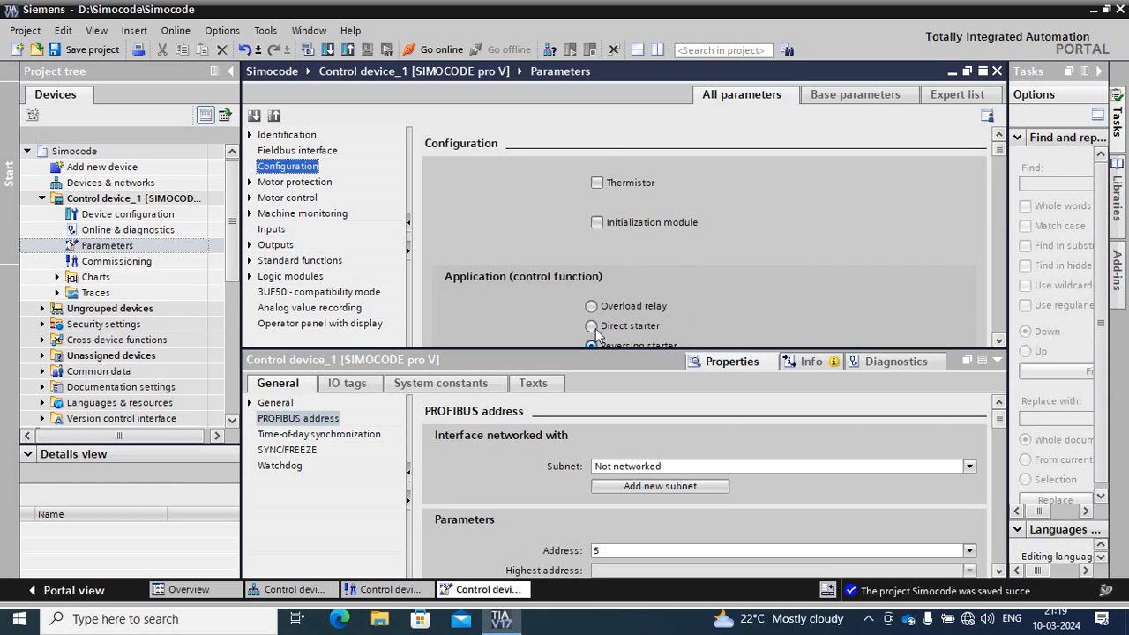
left_click(591, 324)
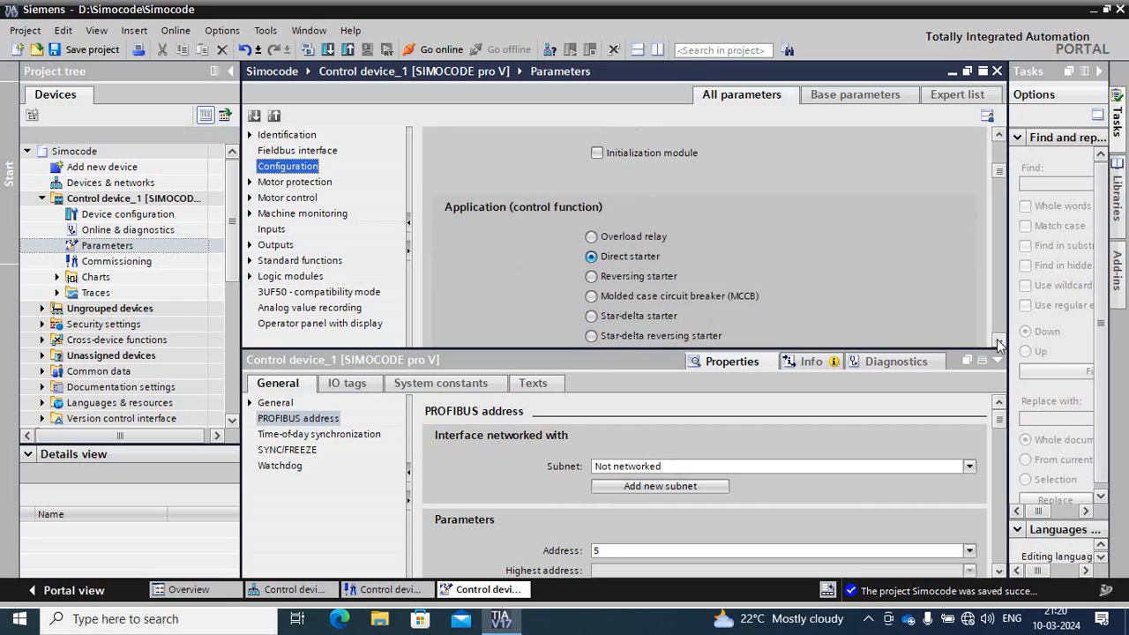
scroll("down", 3)
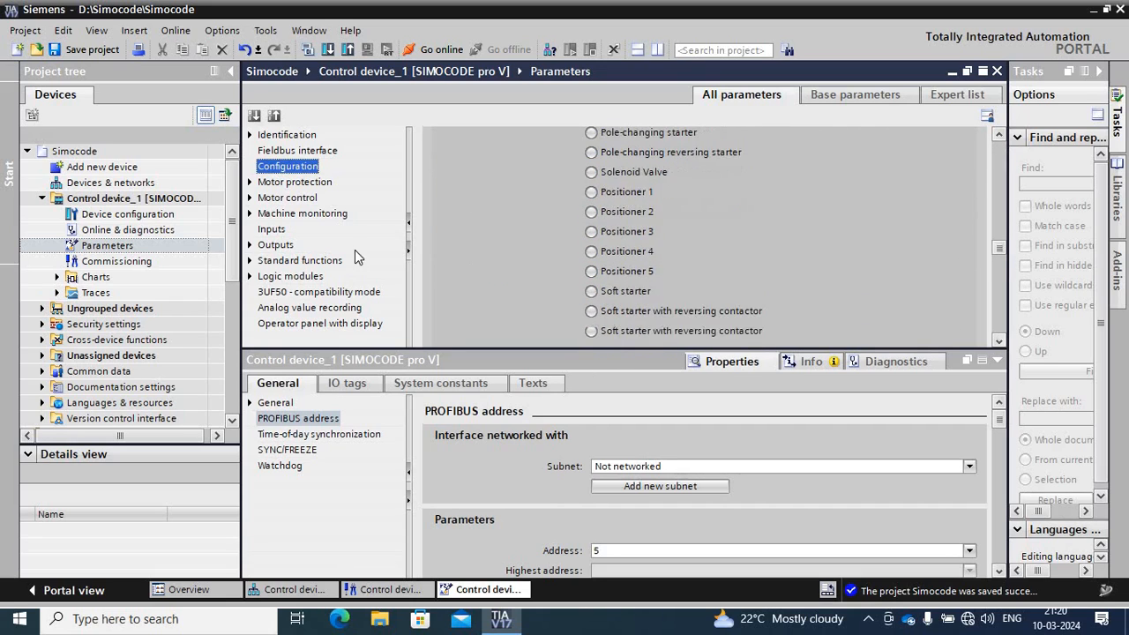
Show the motor protection overload parameters with set current Is1 at 10.00.
left_click(251, 182)
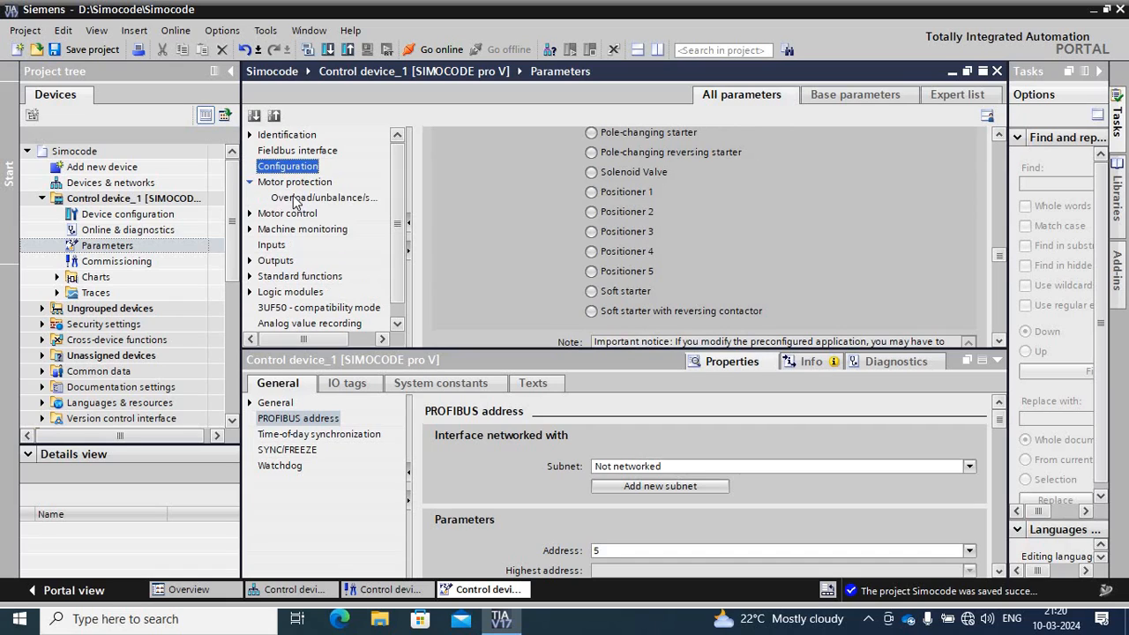
left_click(324, 198)
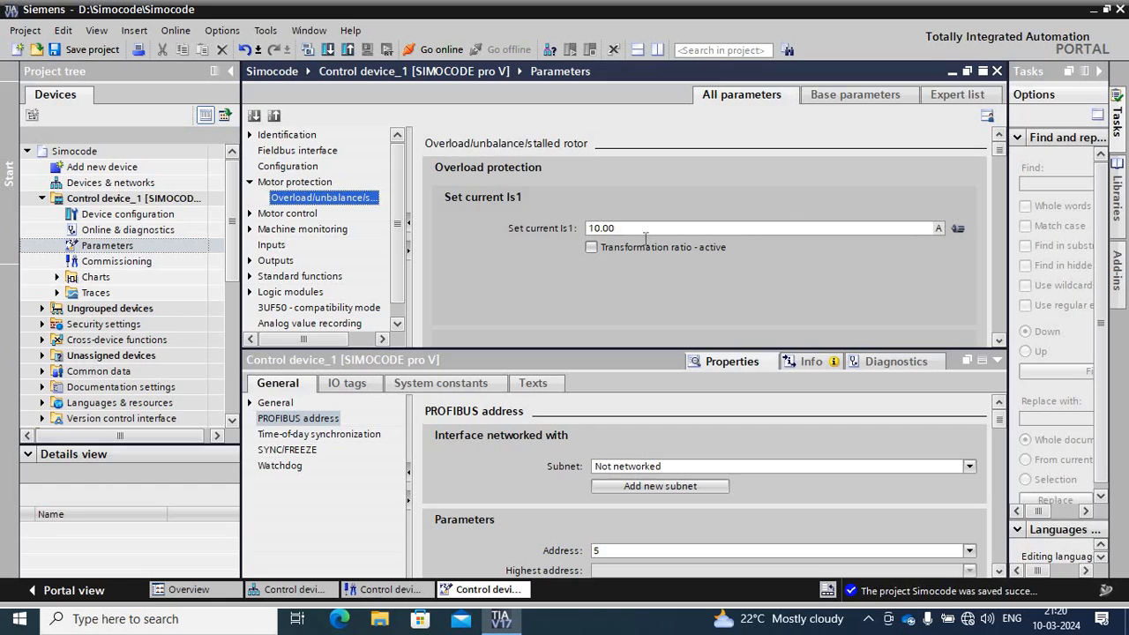
Review the motor control station settings and show basic unit inputs with 16 ms debouncing time.
left_click(759, 227)
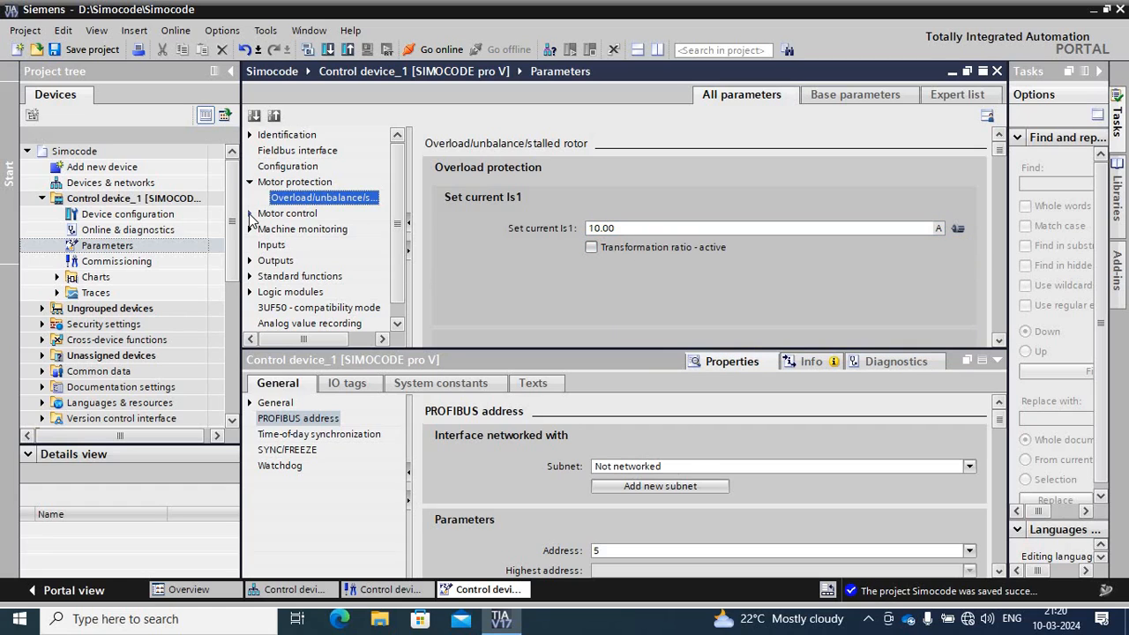
left_click(248, 213)
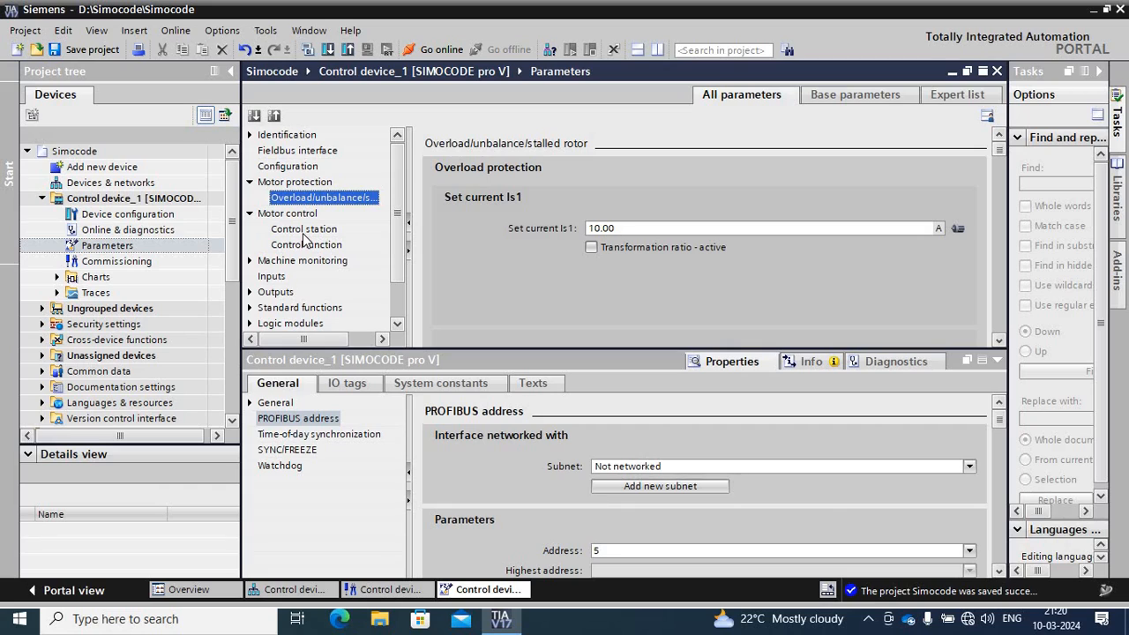
left_click(304, 230)
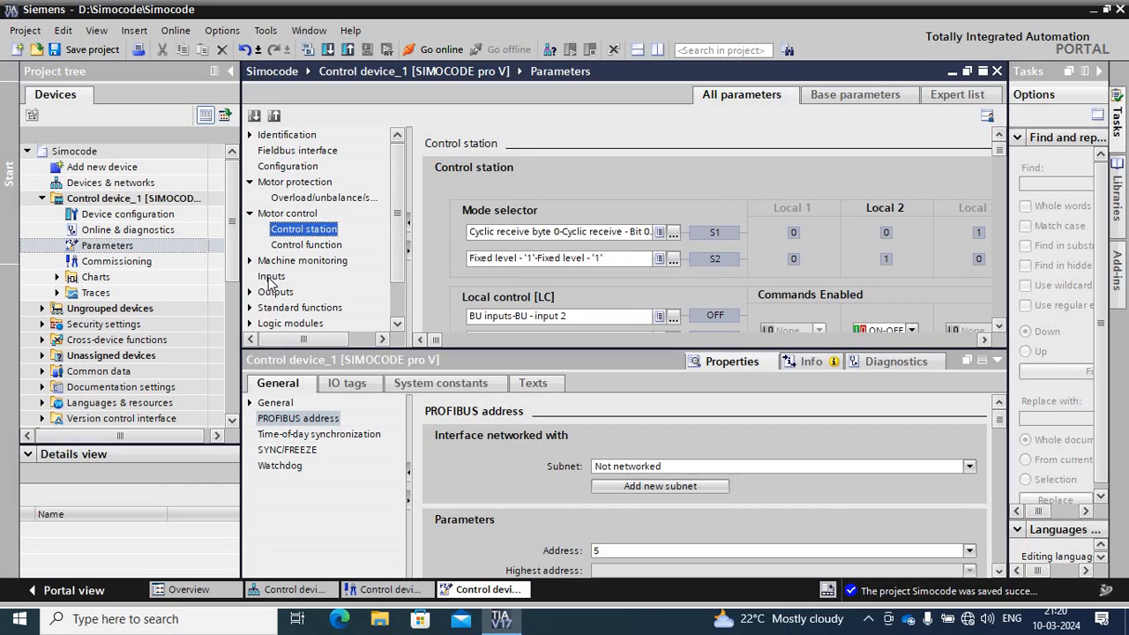
left_click(272, 275)
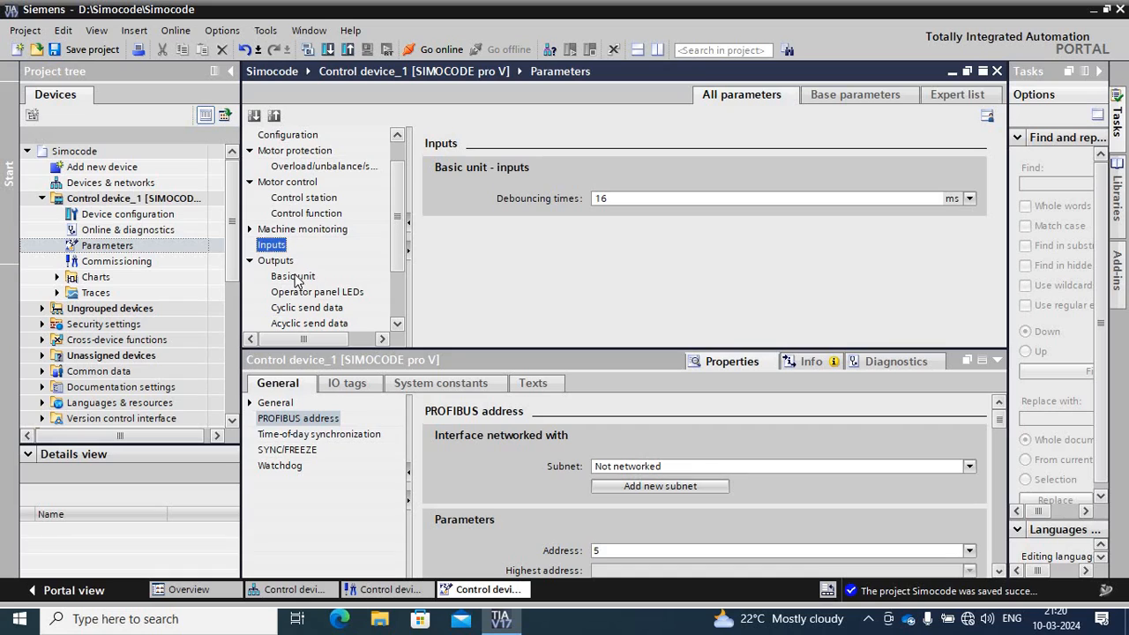
Review the Basic unit outputs, then the Operator panel LED assignments for Control device_1.
left_click(293, 275)
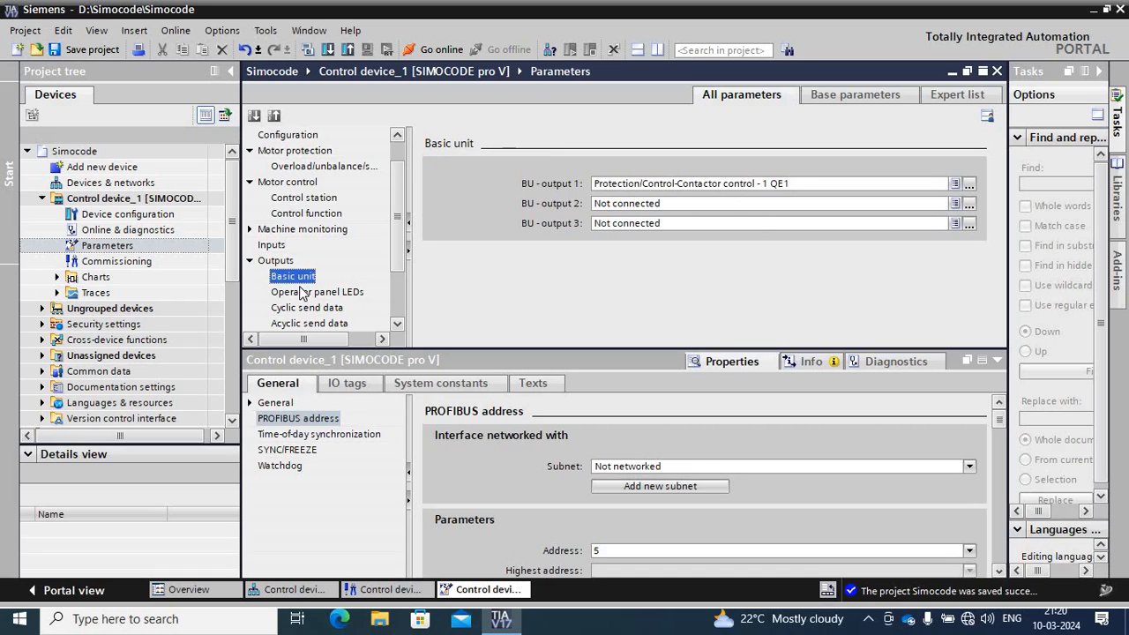
left_click(317, 291)
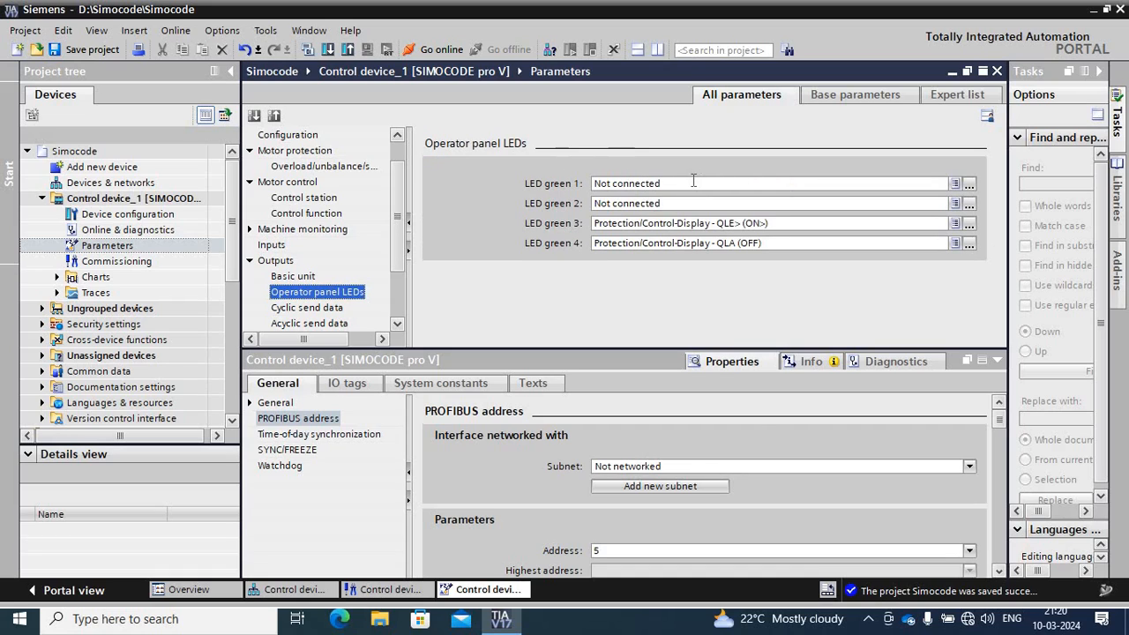
mouse_move(903, 219)
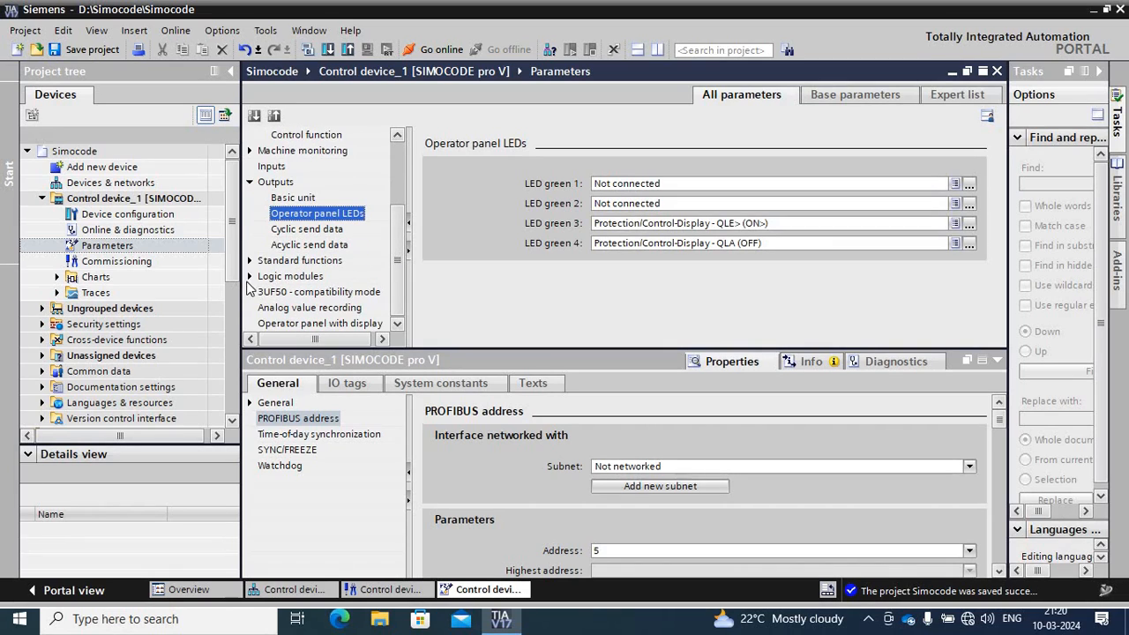
scroll("down", 3)
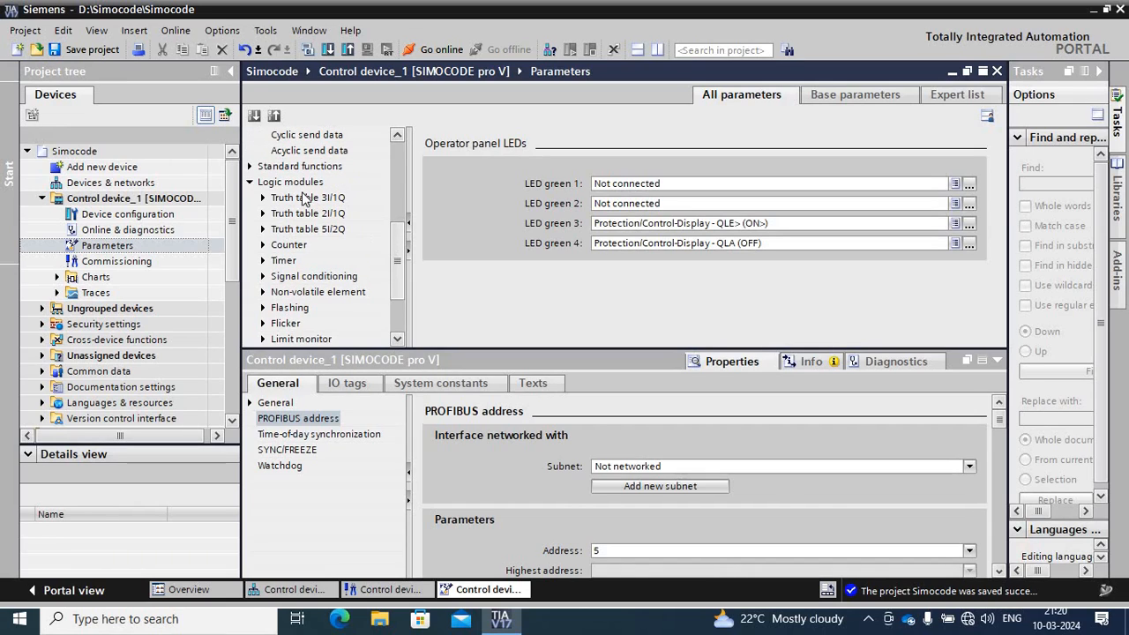
Show Truth table 1 3I/1Q under Logic modules, its three inputs all not connected.
left_click(307, 198)
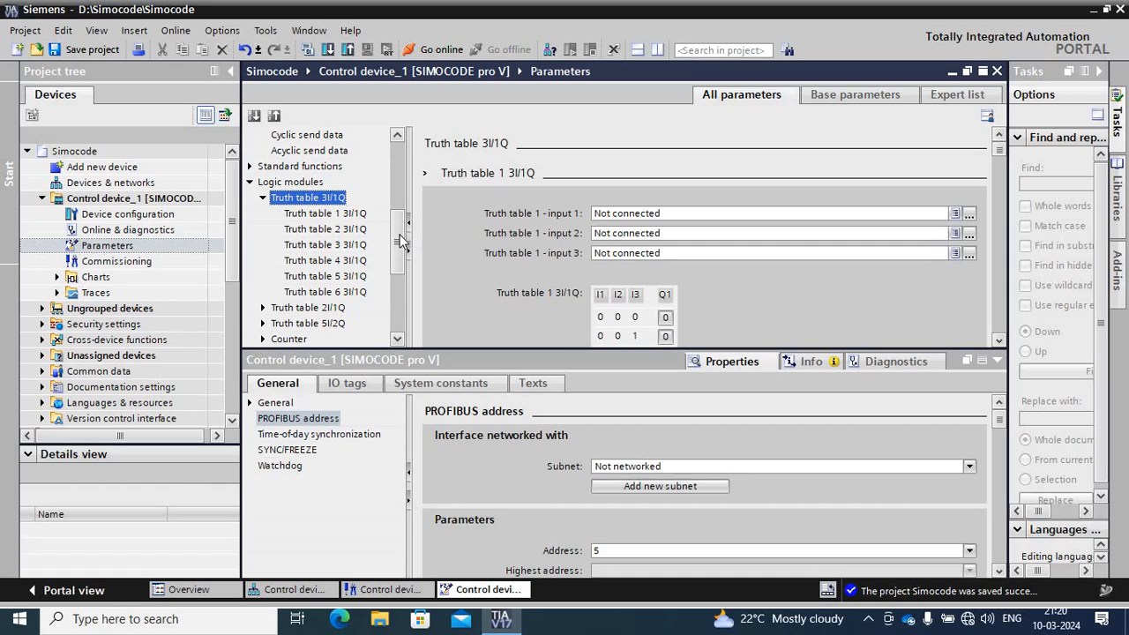
scroll("down", 3)
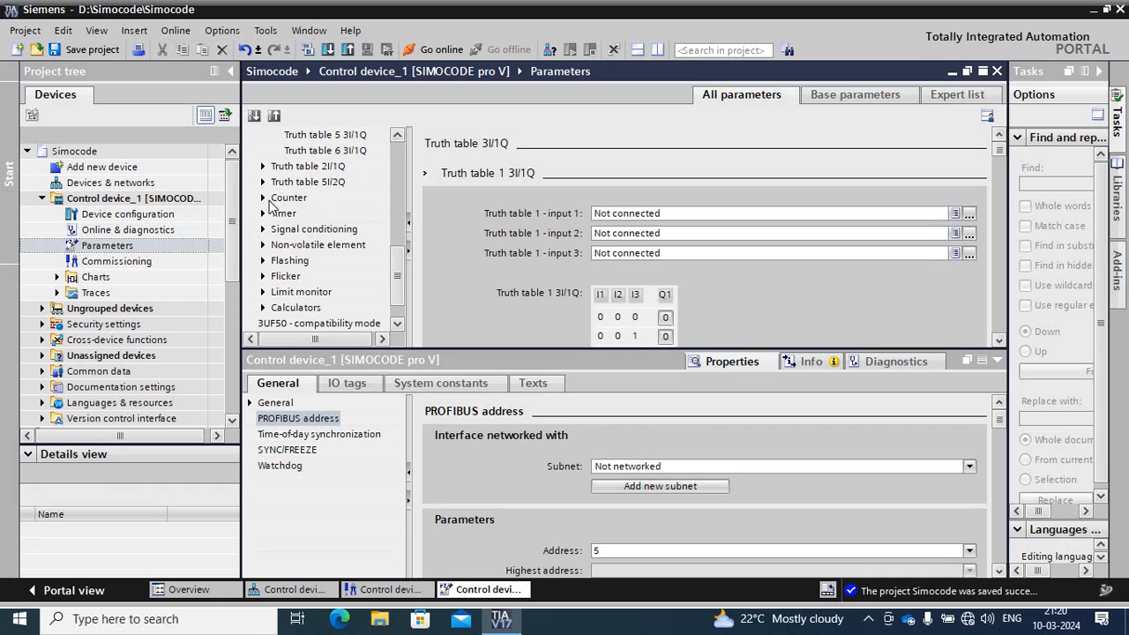
mouse_move(291, 316)
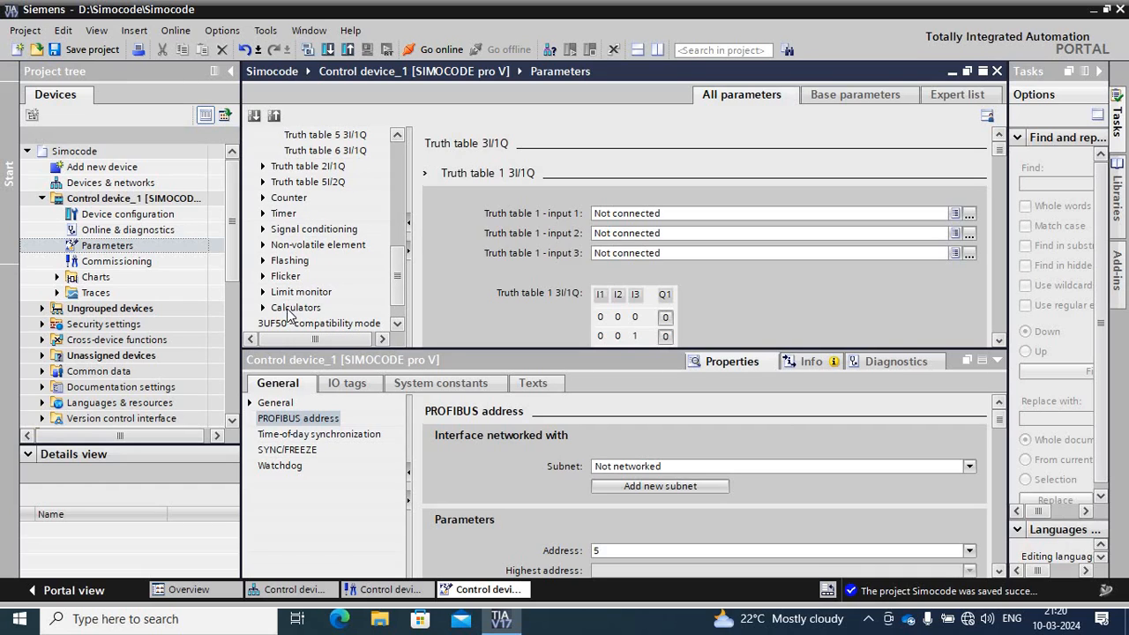
mouse_move(268, 296)
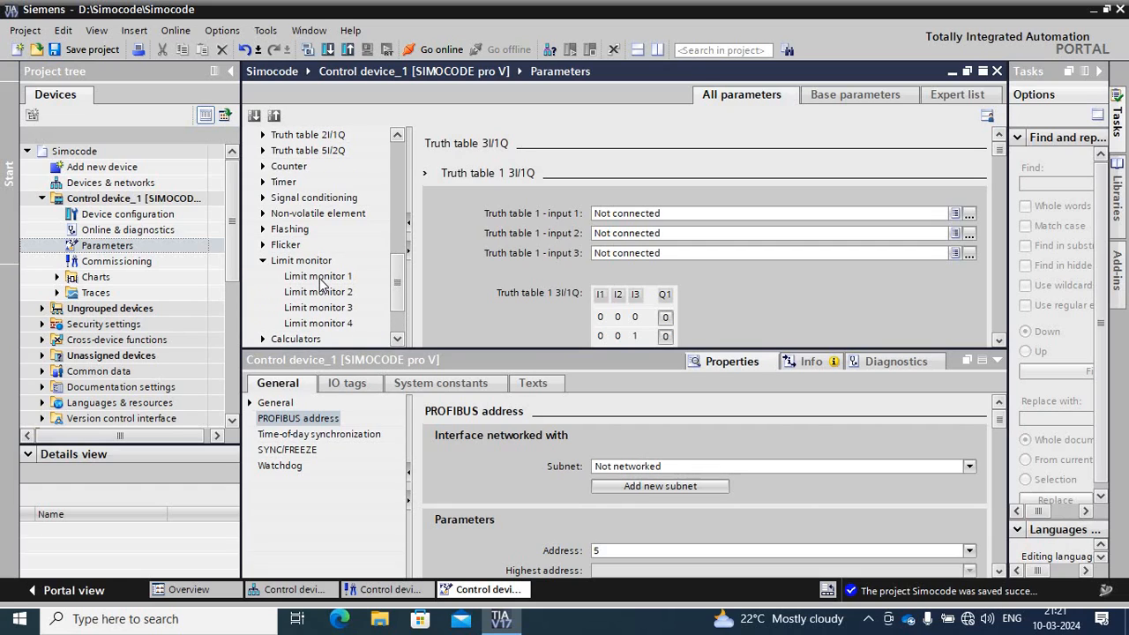
Show Limit monitor 1: overshoot, always (on), limit 0, delay 0.5 s.
left_click(318, 275)
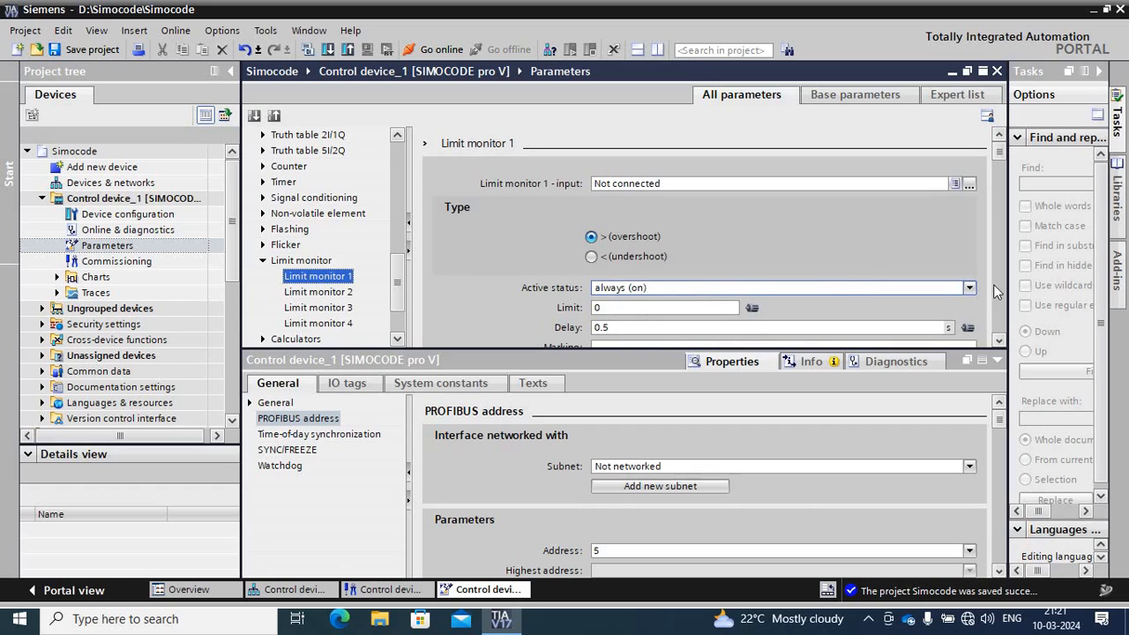
scroll("down", 3)
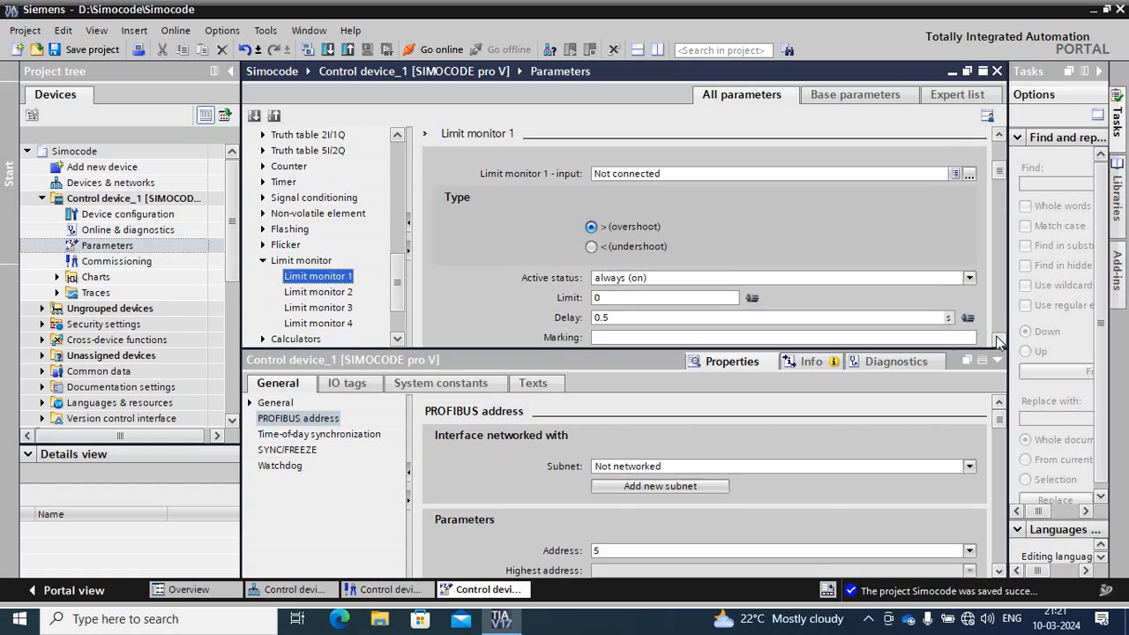
scroll("down", 3)
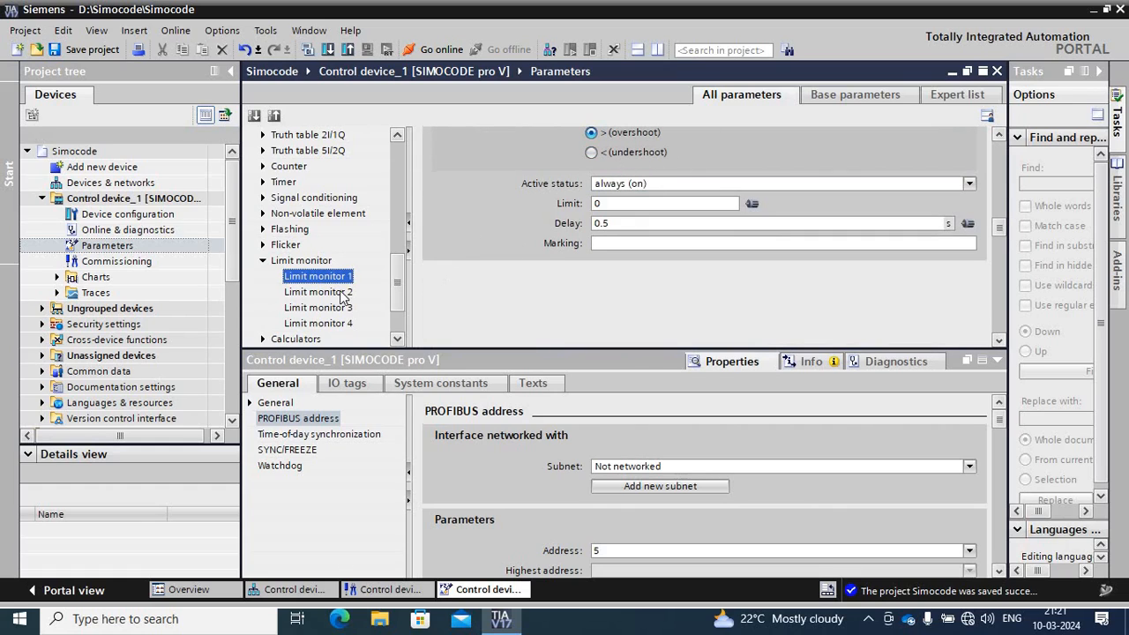
mouse_move(378, 323)
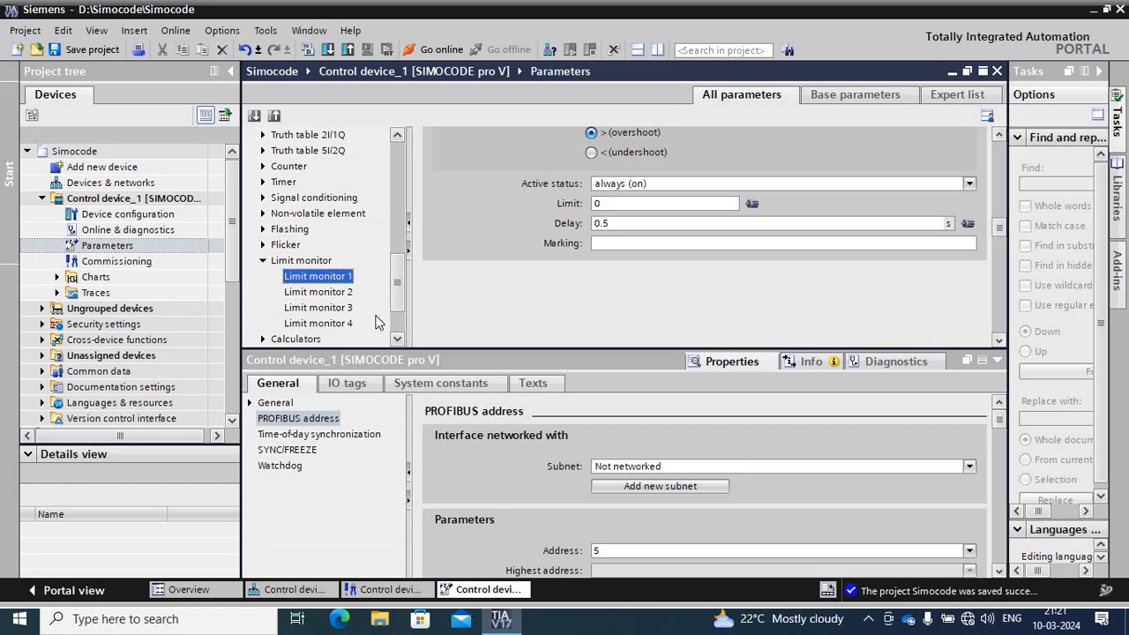
mouse_move(395, 315)
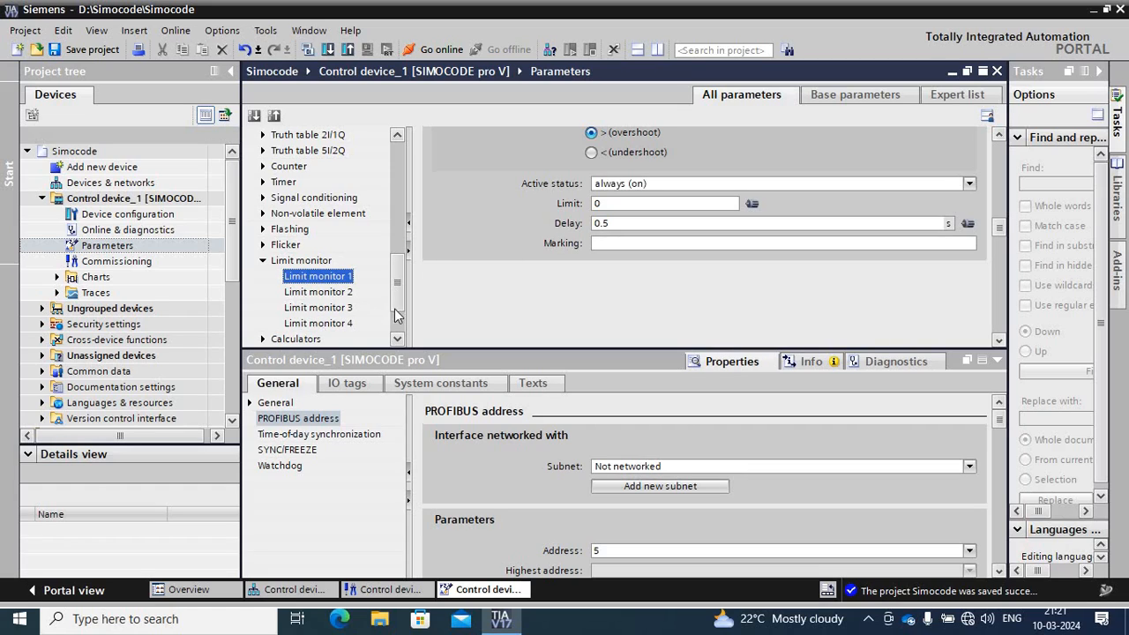
mouse_move(602, 295)
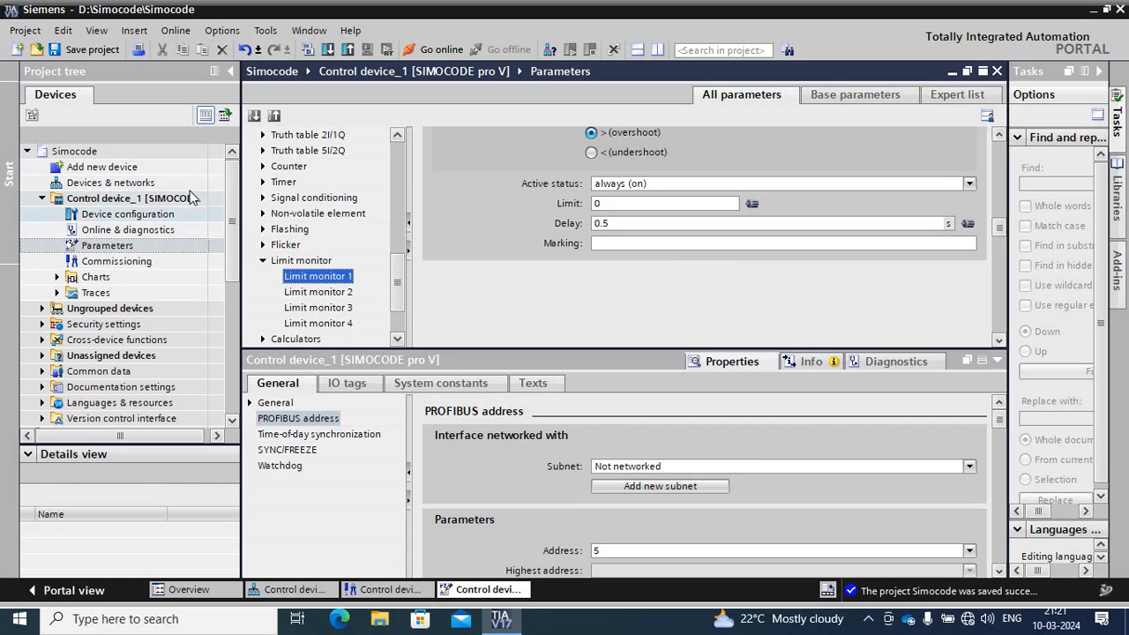
left_click(142, 198)
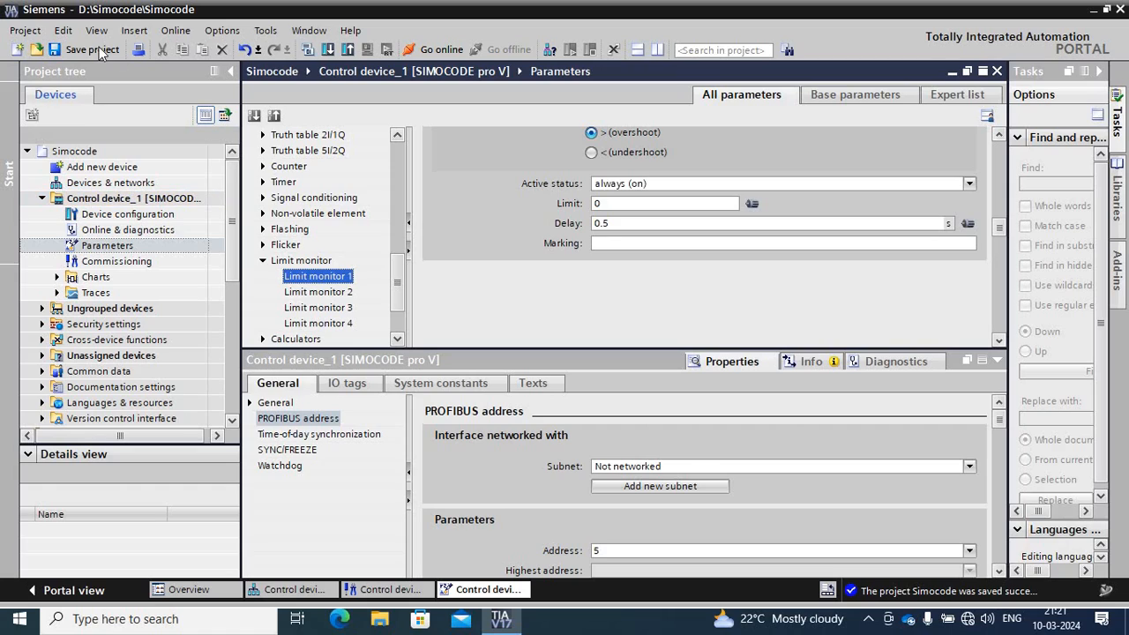
mouse_move(92, 49)
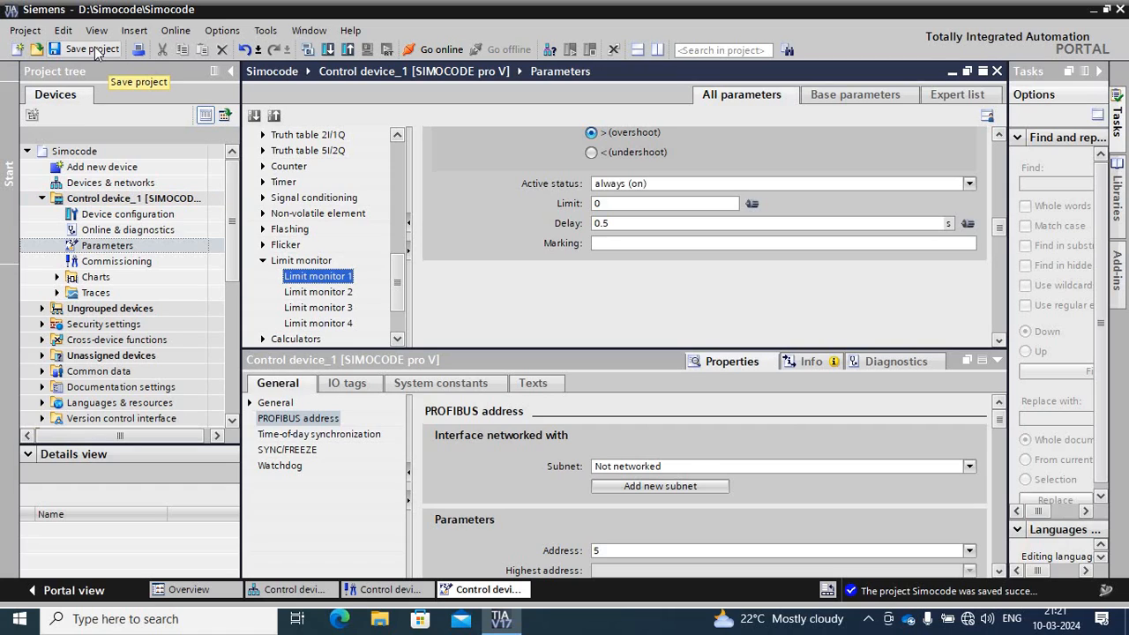